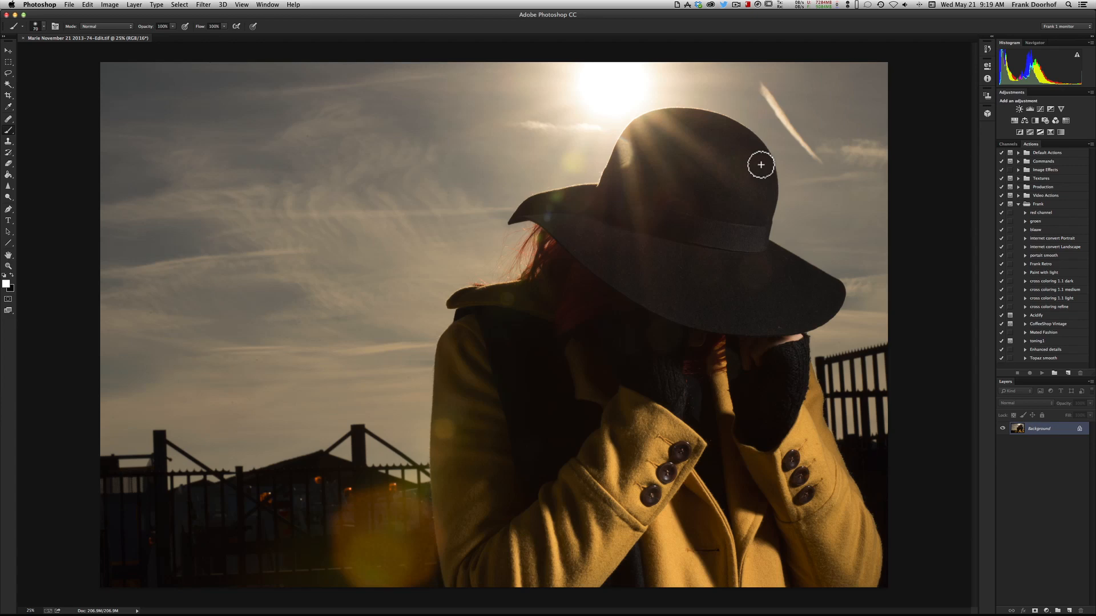
mouse_move(353, 157)
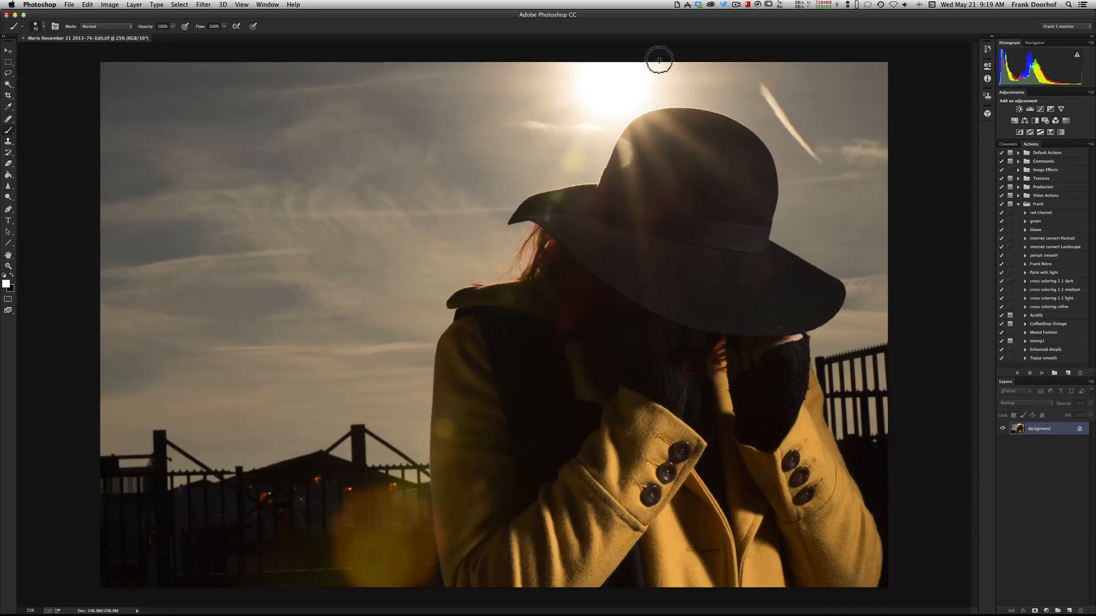
mouse_move(217, 36)
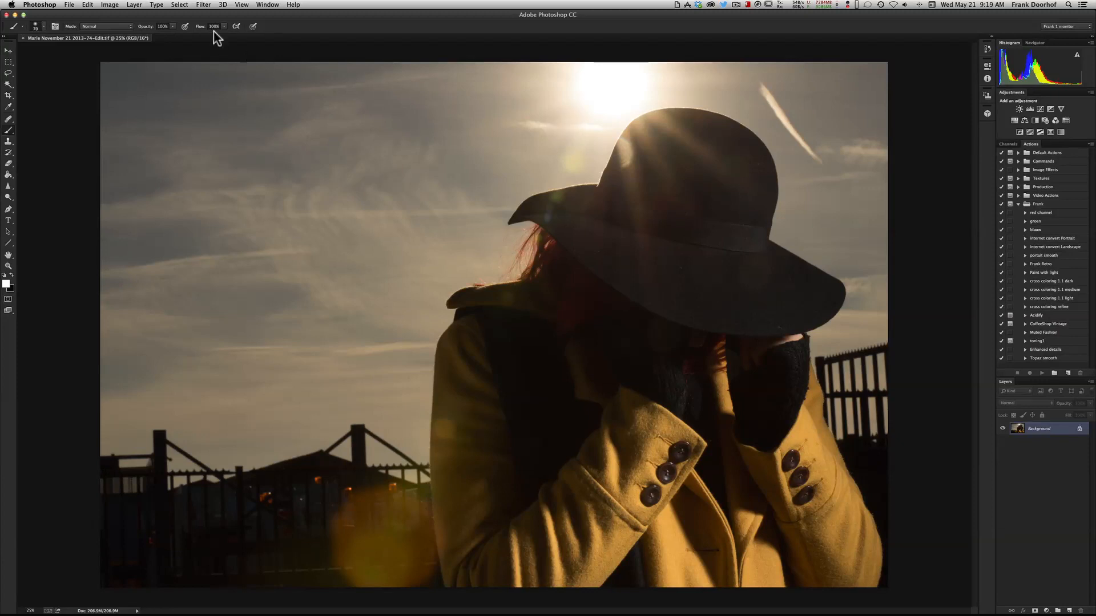
mouse_move(208, 7)
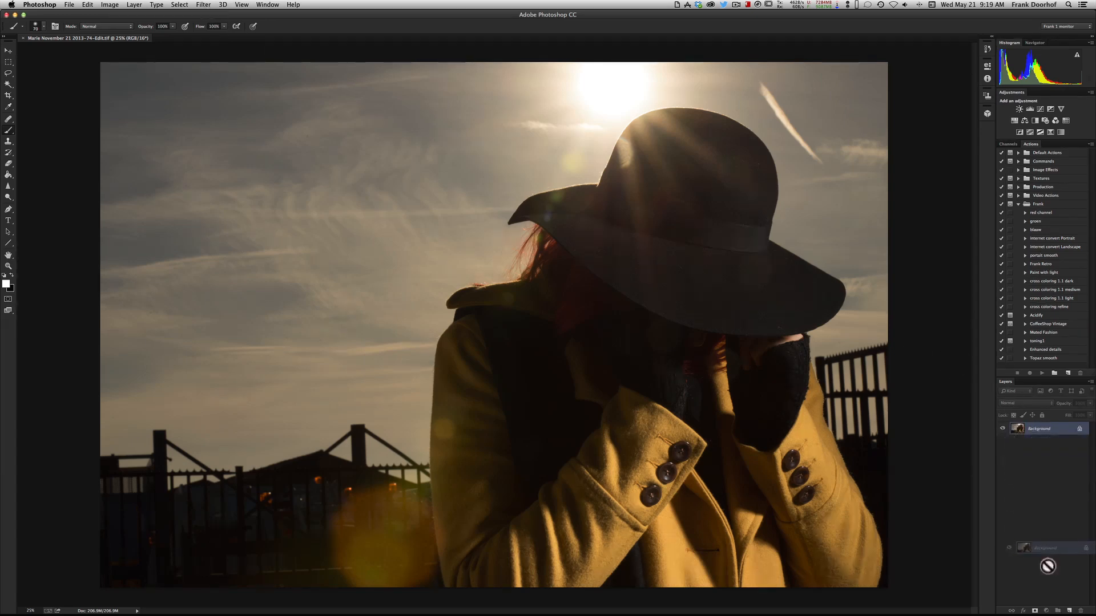
Duplicate the background layer (Cmd+J) and bring up the Filter menu for it
key("cmd+j")
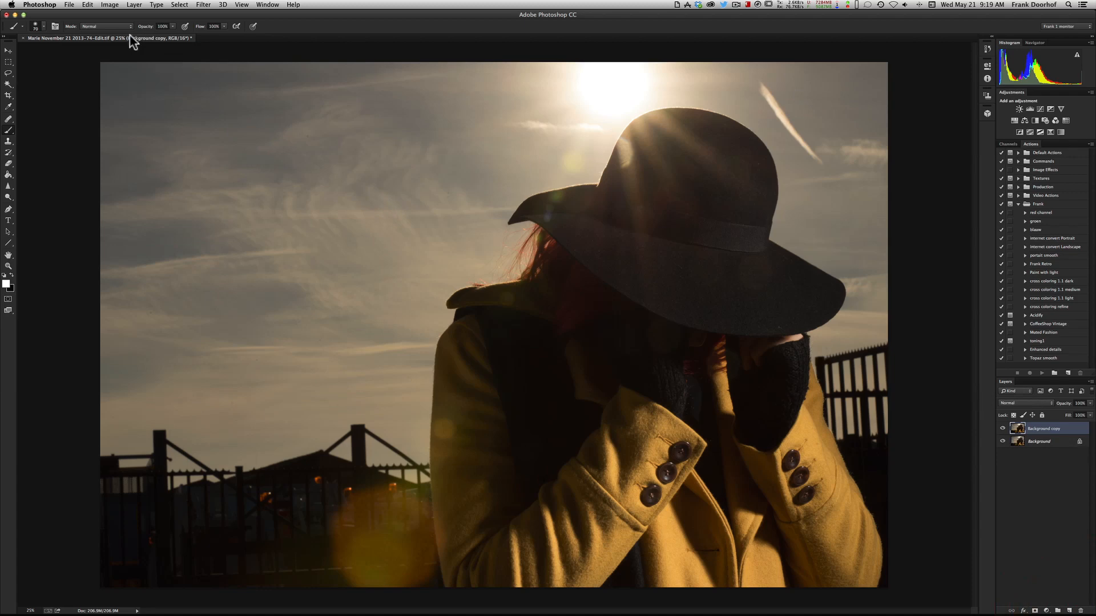
left_click(203, 5)
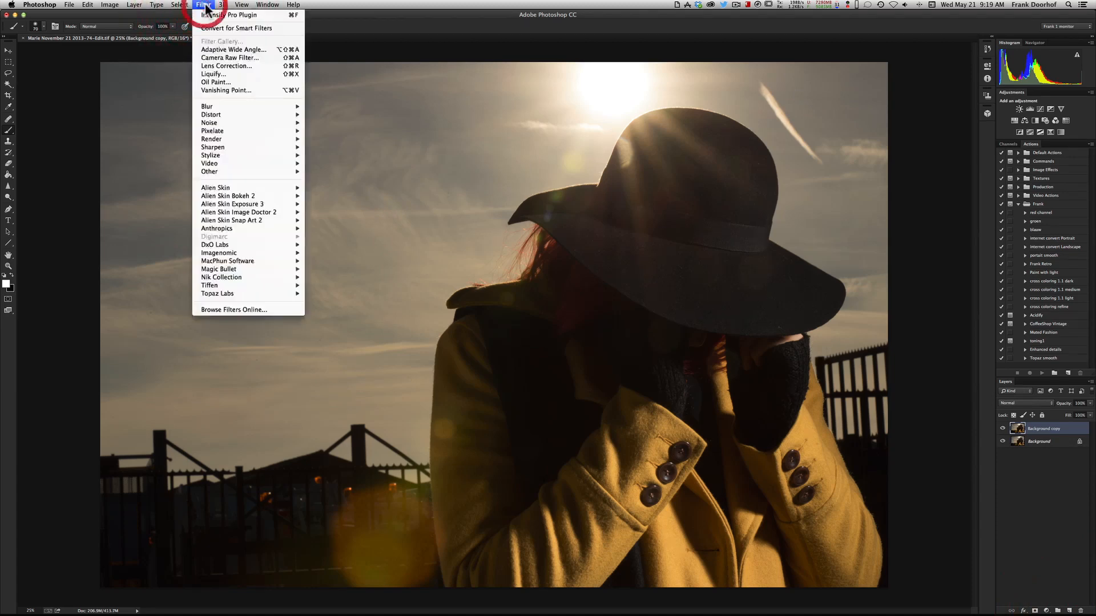
mouse_move(227, 260)
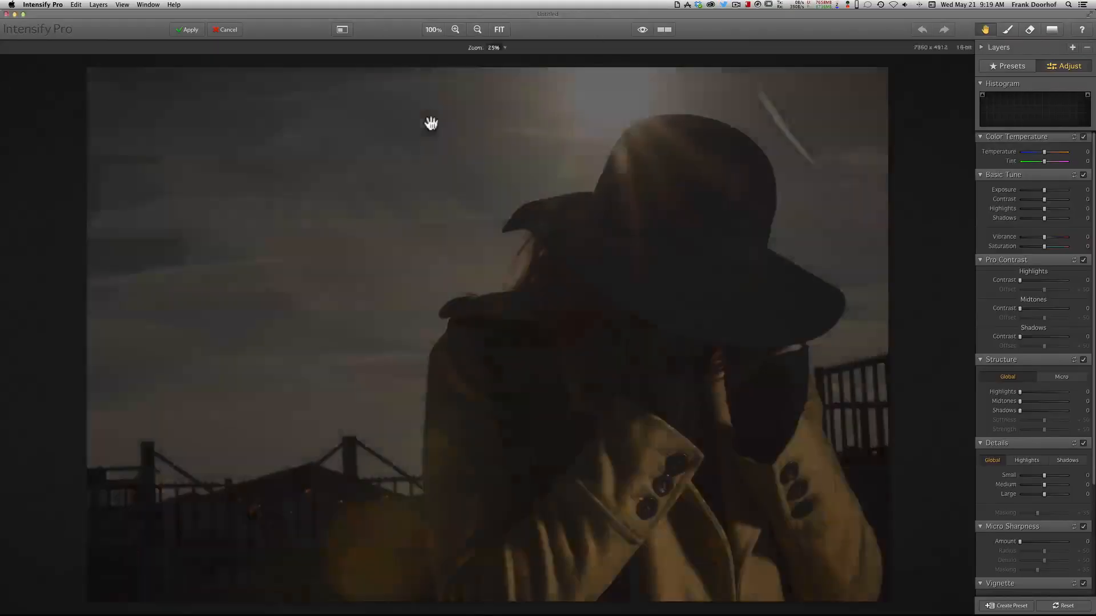
Apply the custom 'zero' user preset so all adjustments start neutral
left_click(1007, 66)
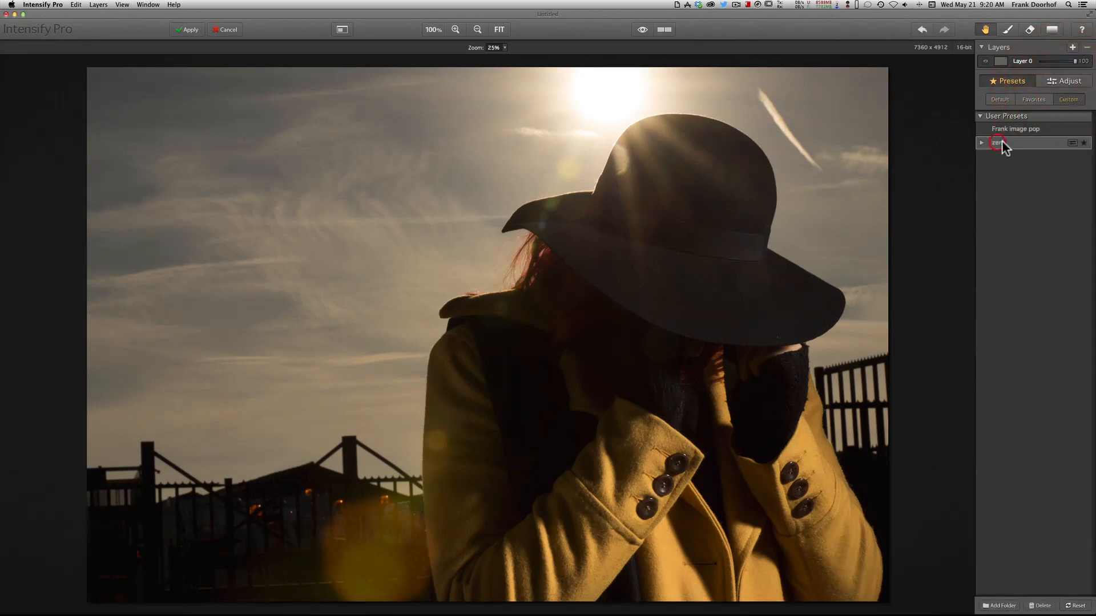
left_click(998, 142)
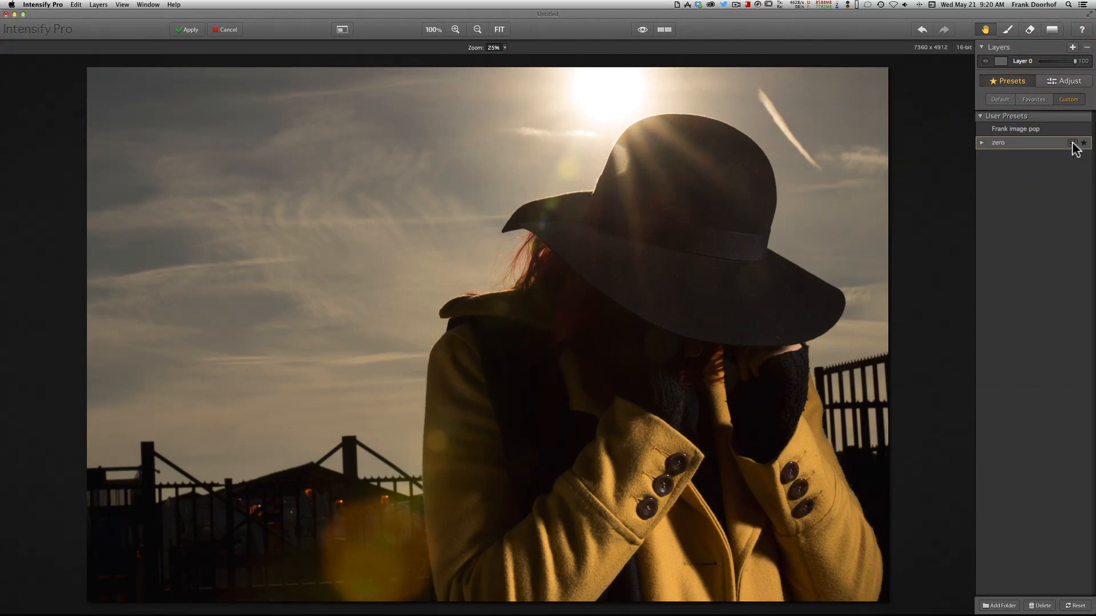
left_click(1065, 80)
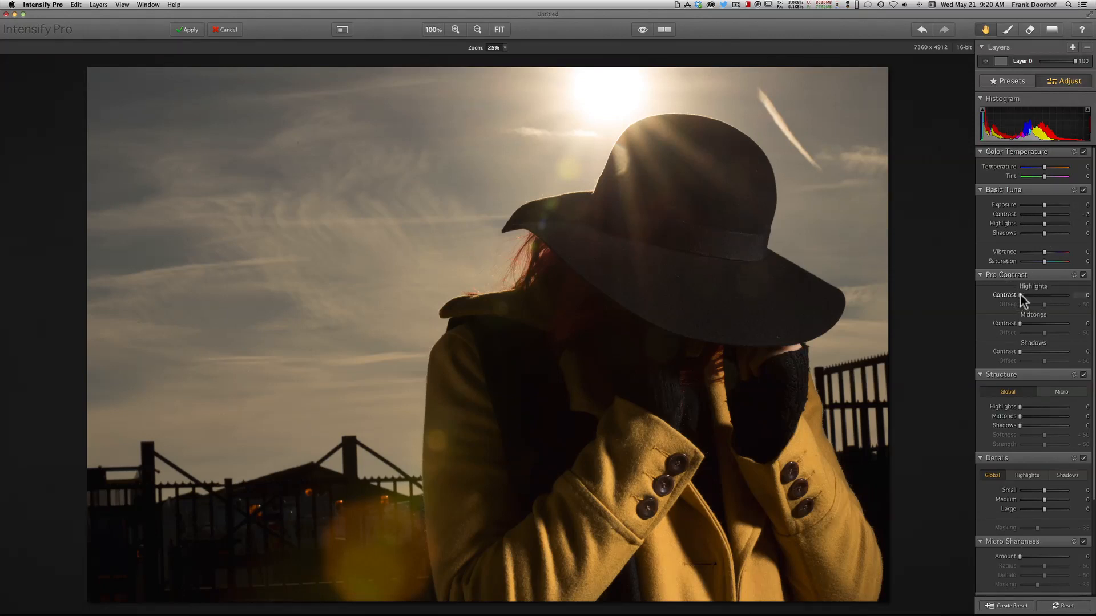
left_click_drag(1042, 294, 1055, 295)
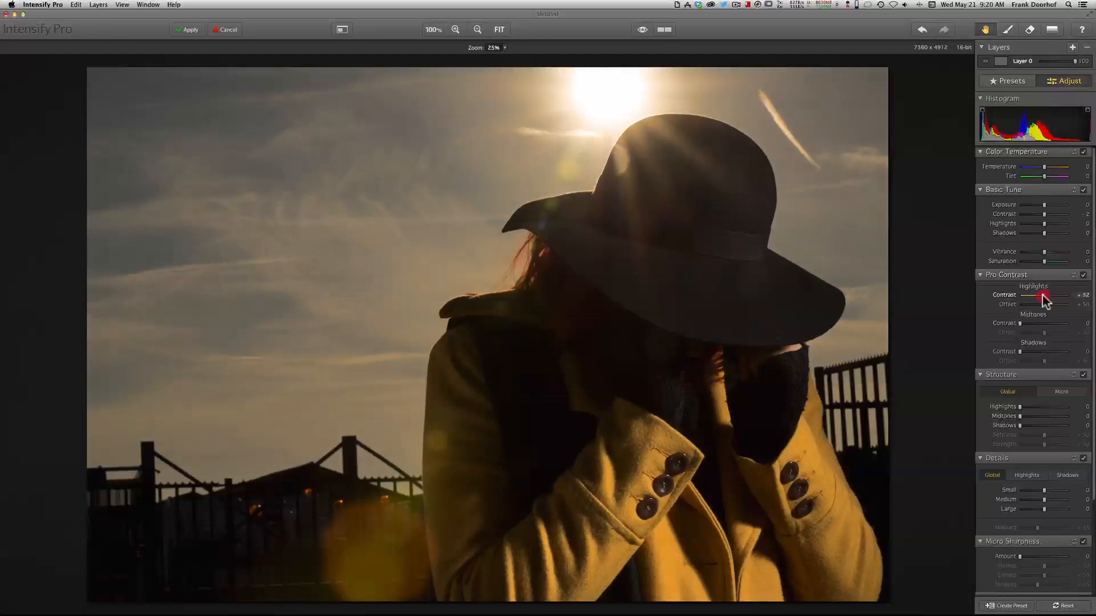
left_click_drag(1048, 294, 1051, 323)
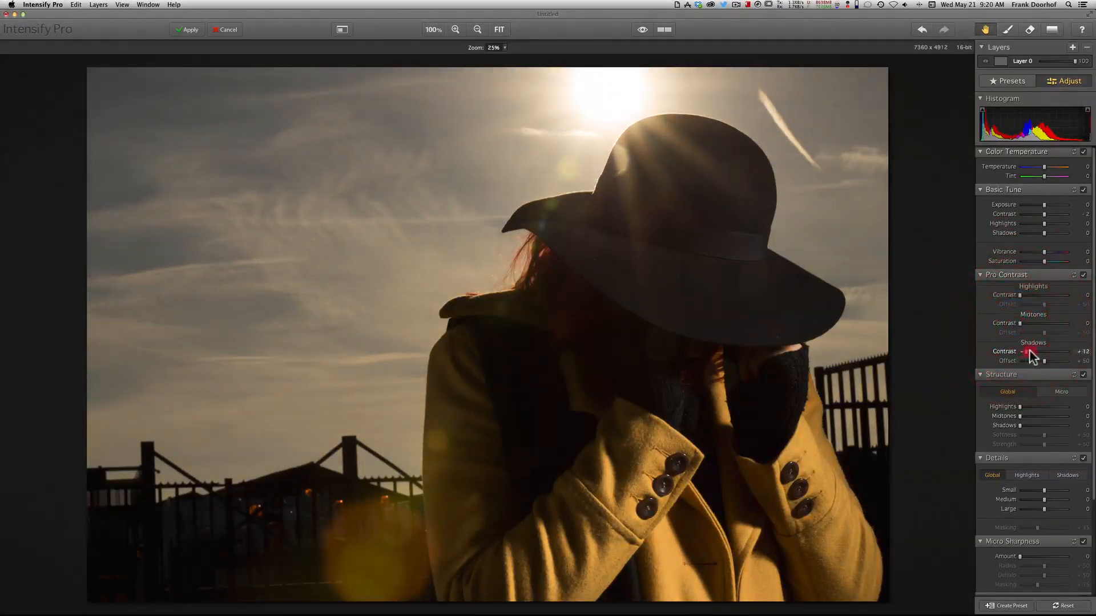
left_click_drag(1029, 352, 1020, 352)
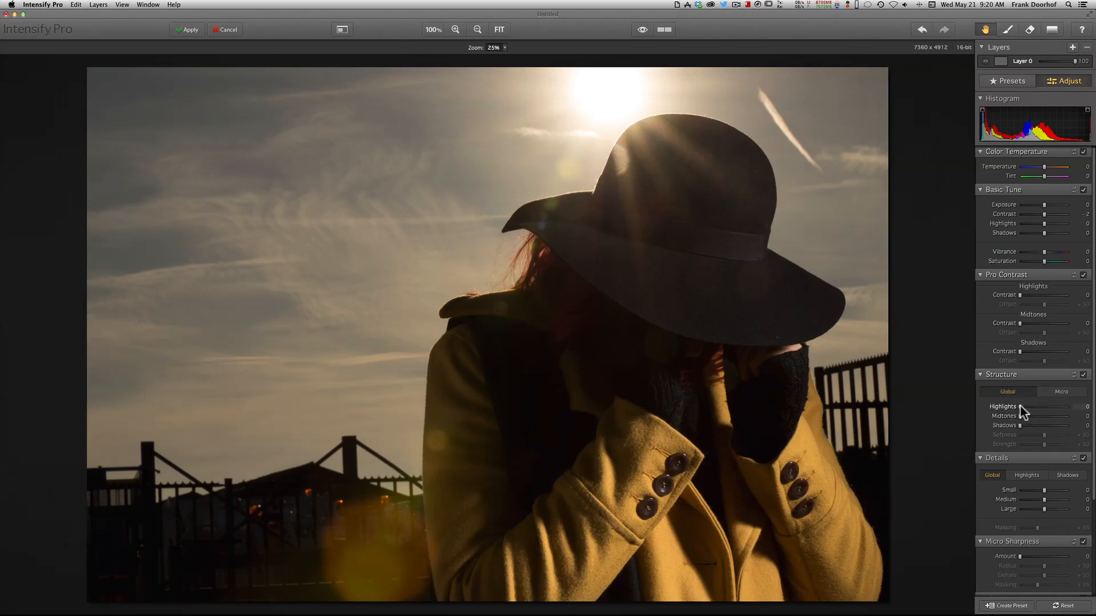
Raise global structure for highlights, midtones and shadows, settling highlights back from the extreme
left_click_drag(1021, 406, 1049, 407)
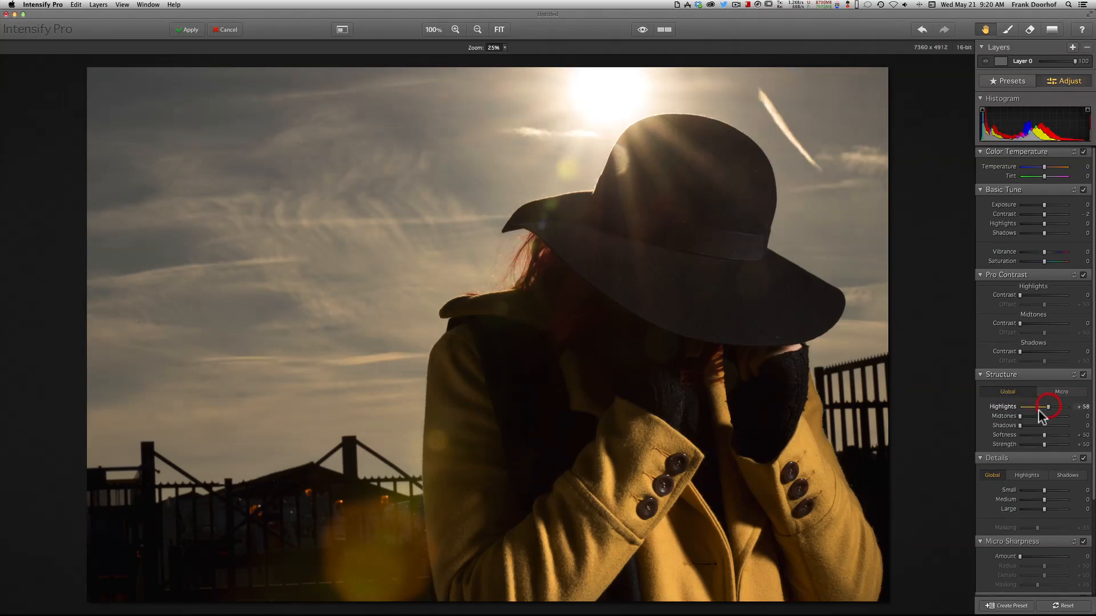
left_click_drag(1023, 415, 1046, 416)
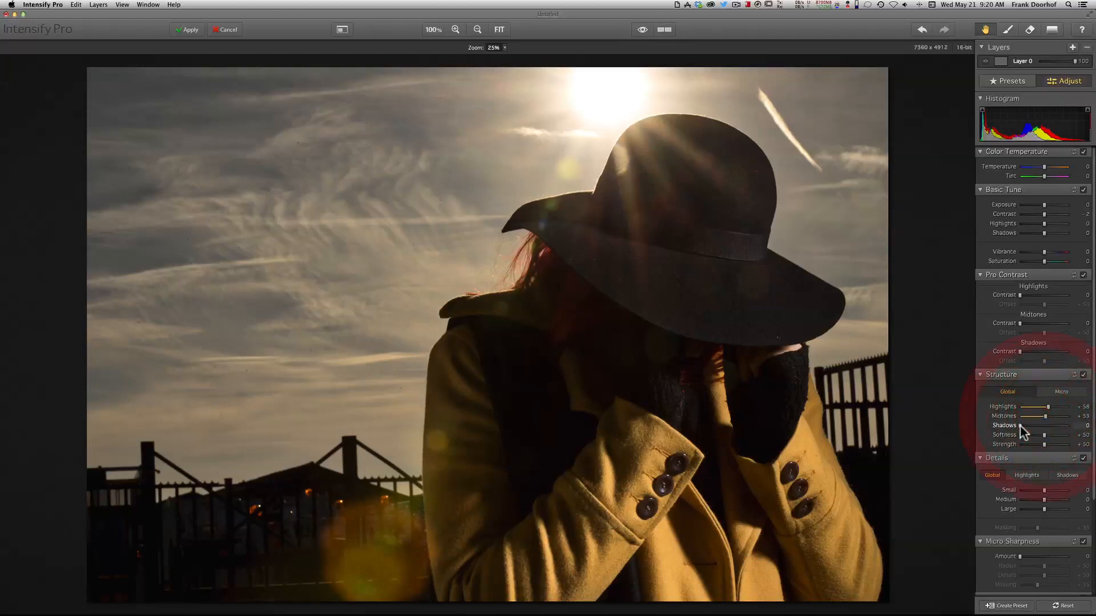
left_click_drag(1026, 425, 1041, 424)
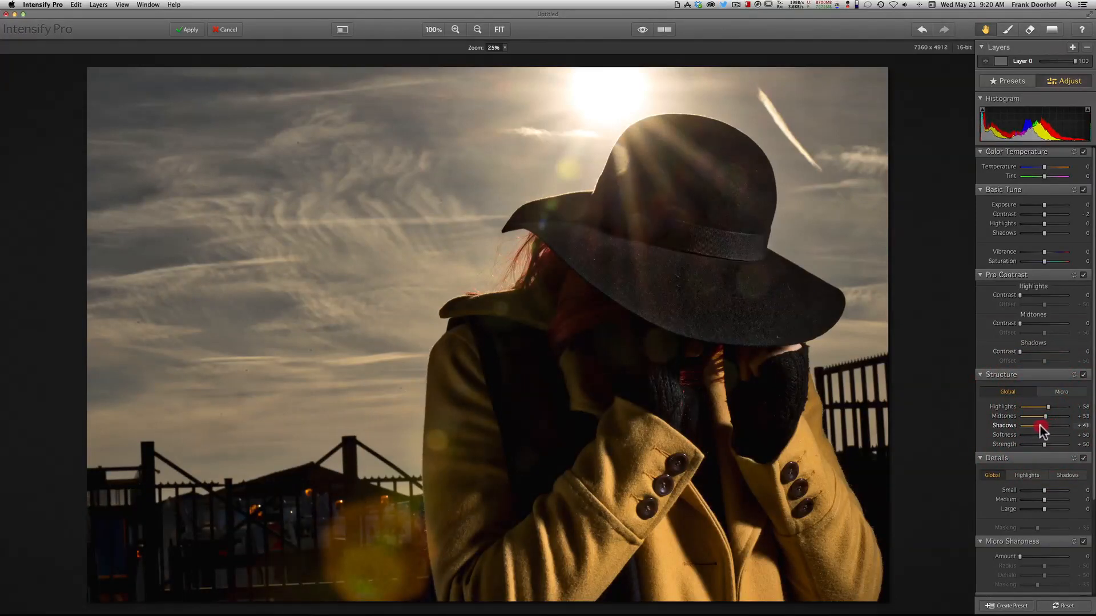
left_click_drag(1048, 407, 1077, 406)
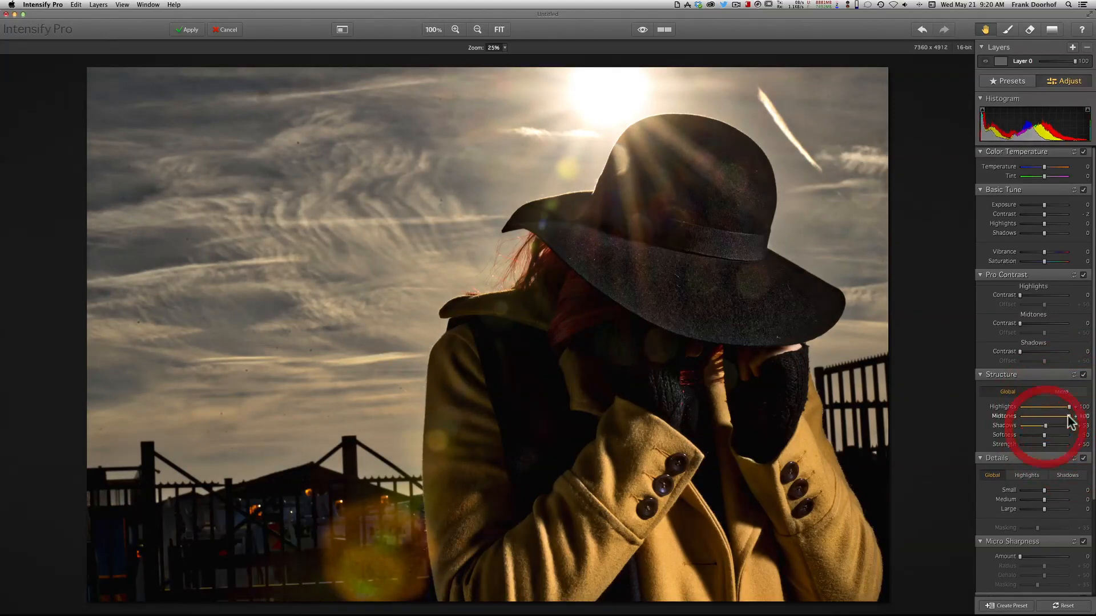
left_click_drag(1070, 407, 1045, 407)
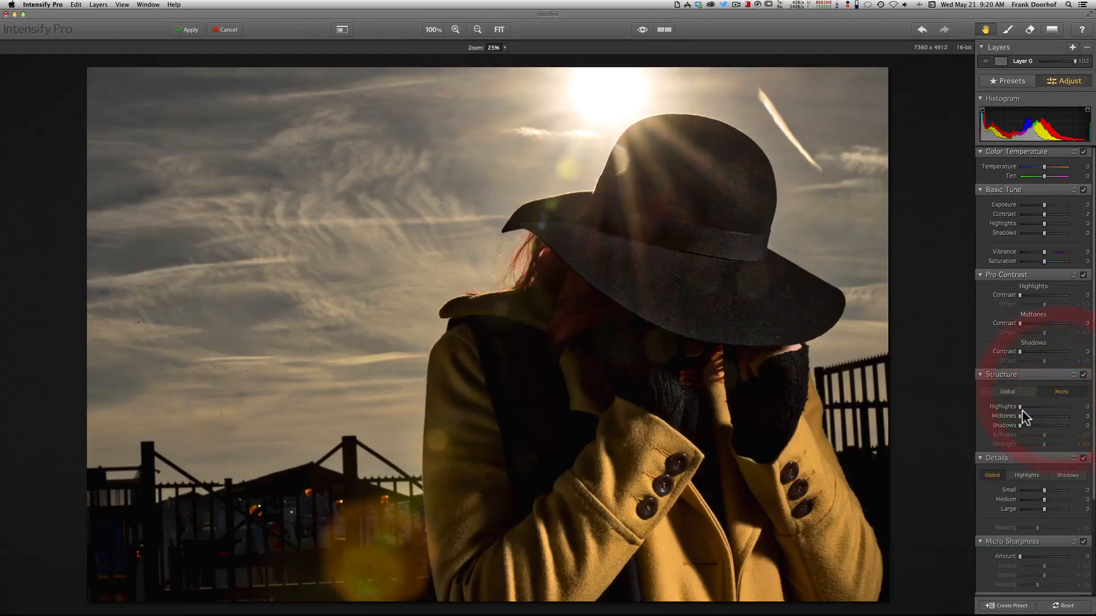
Add micro structure to highlights, midtones and shadows, then fine-tune the shadow structure
left_click_drag(1022, 407, 1047, 406)
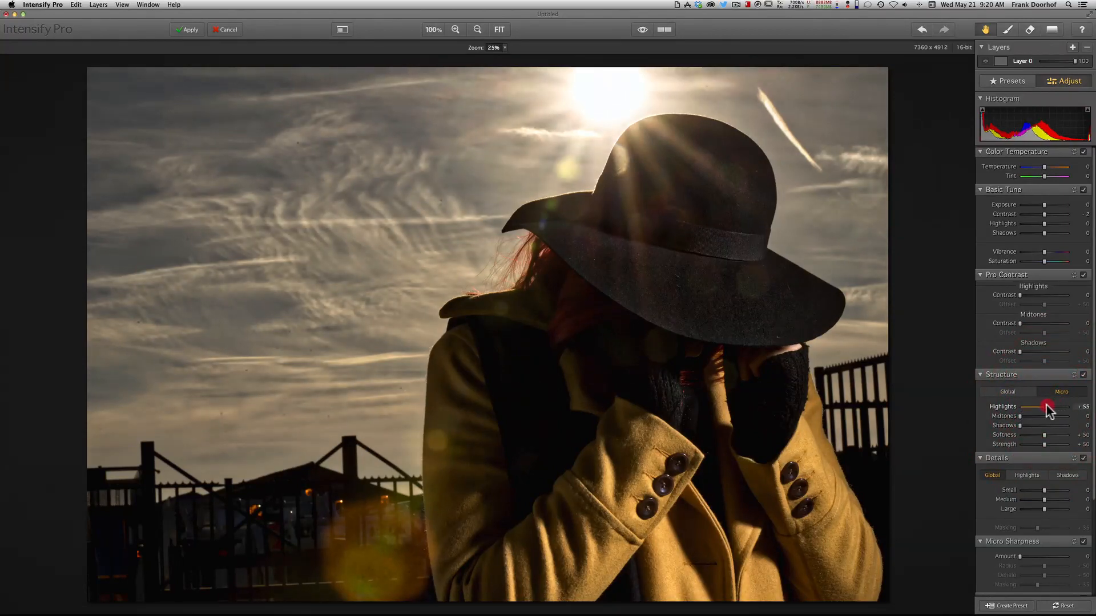
left_click_drag(1055, 406, 1035, 406)
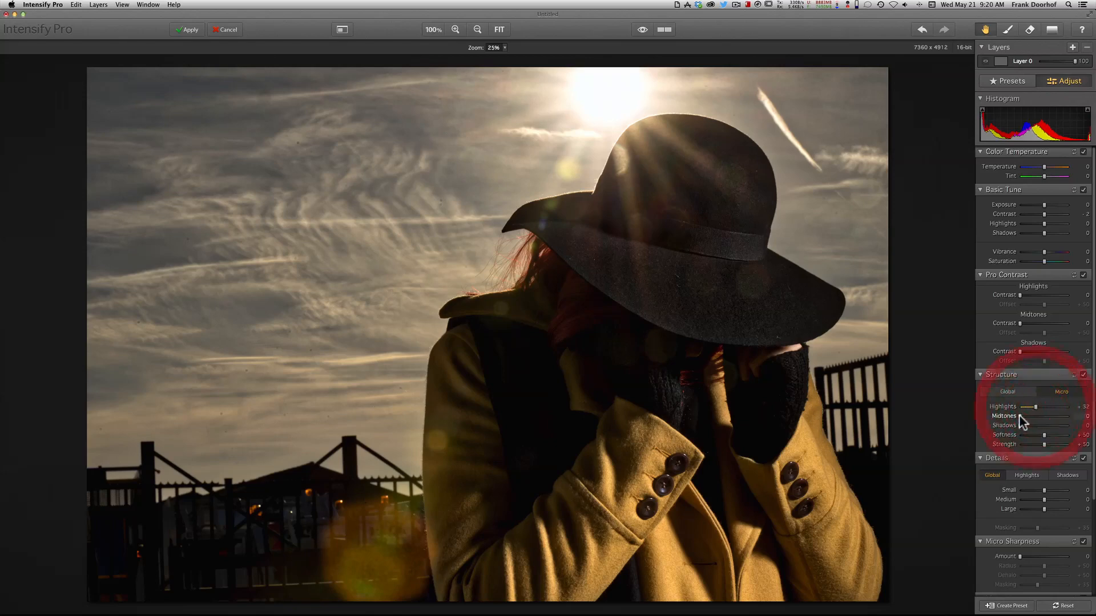
left_click_drag(1037, 415, 1028, 415)
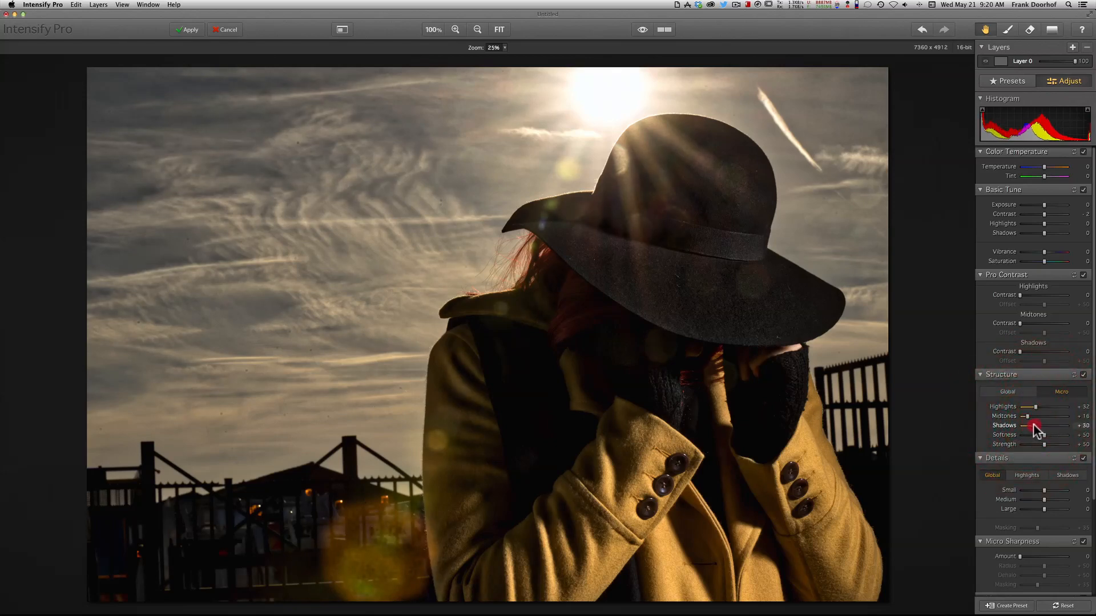
left_click_drag(1041, 425, 1027, 426)
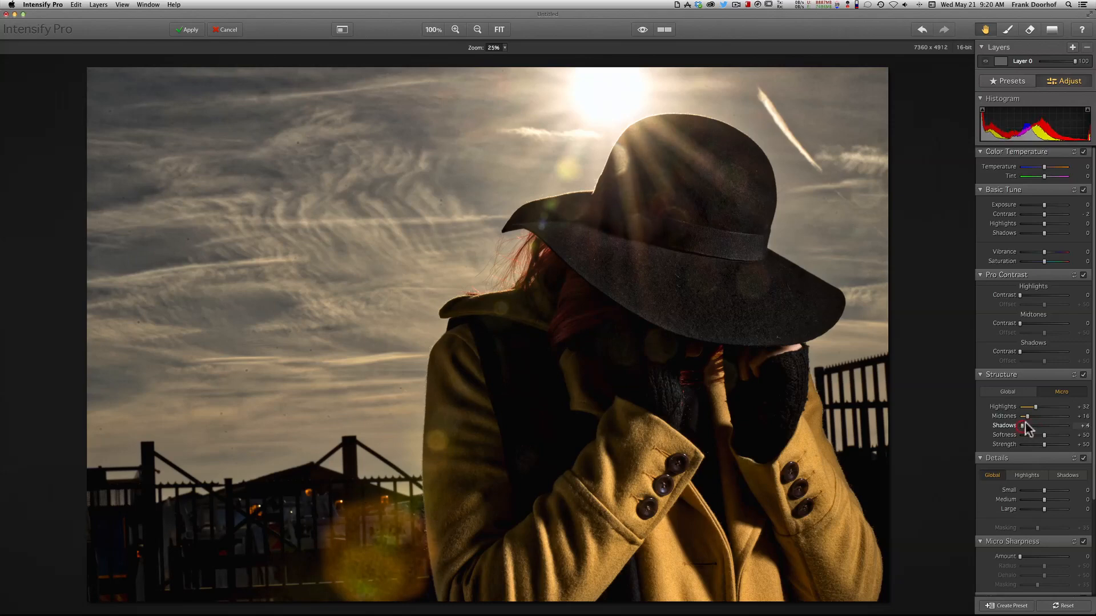
left_click_drag(1026, 426, 1035, 425)
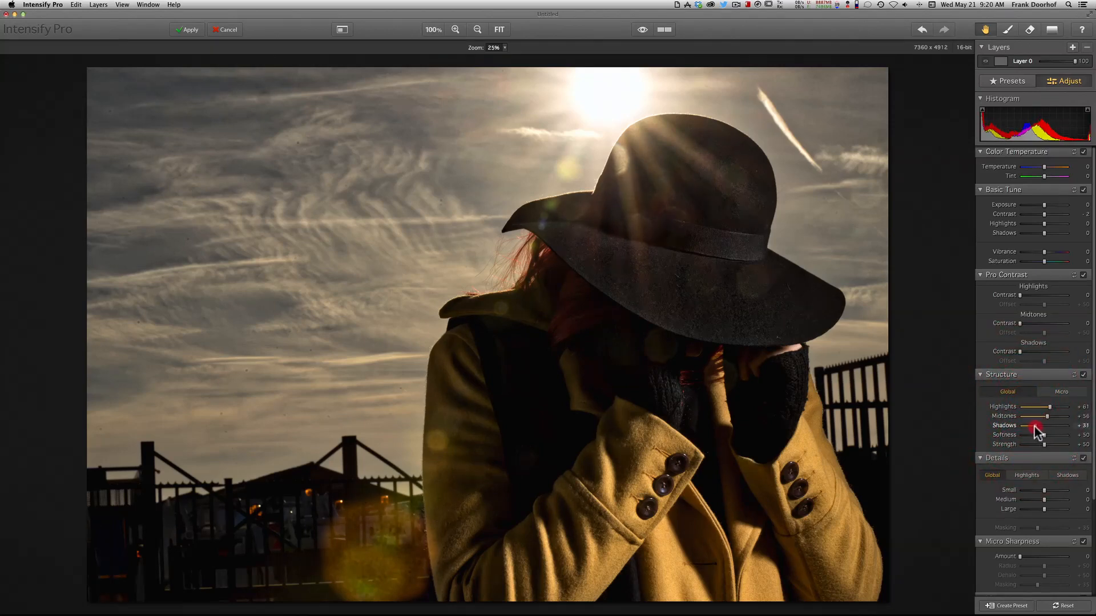
left_click_drag(1037, 426, 1041, 425)
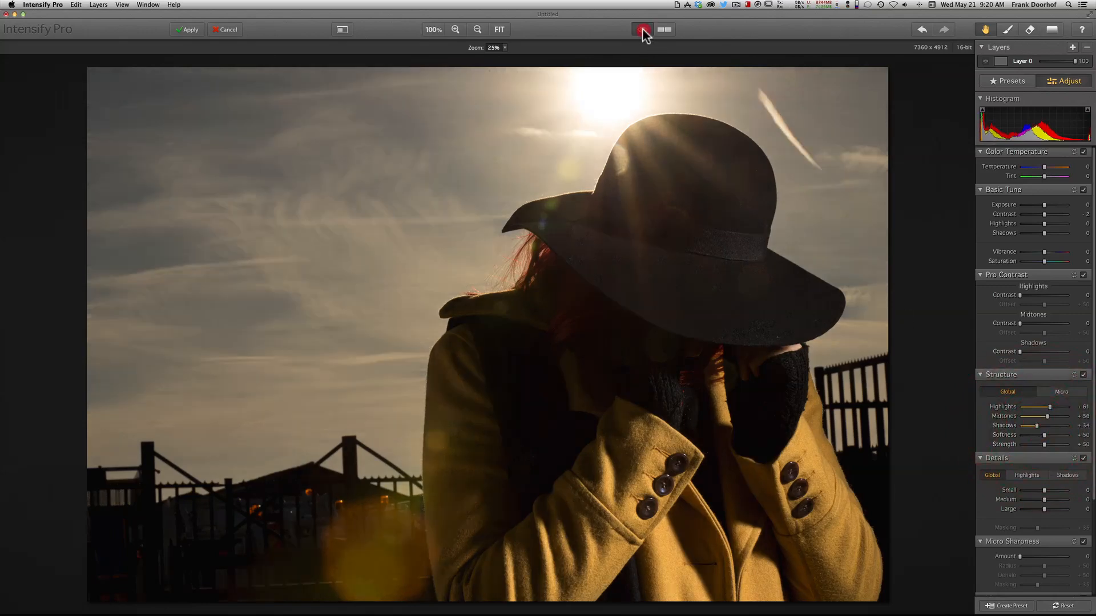
Compare the structure-boosted portrait against the unedited original
left_click(642, 29)
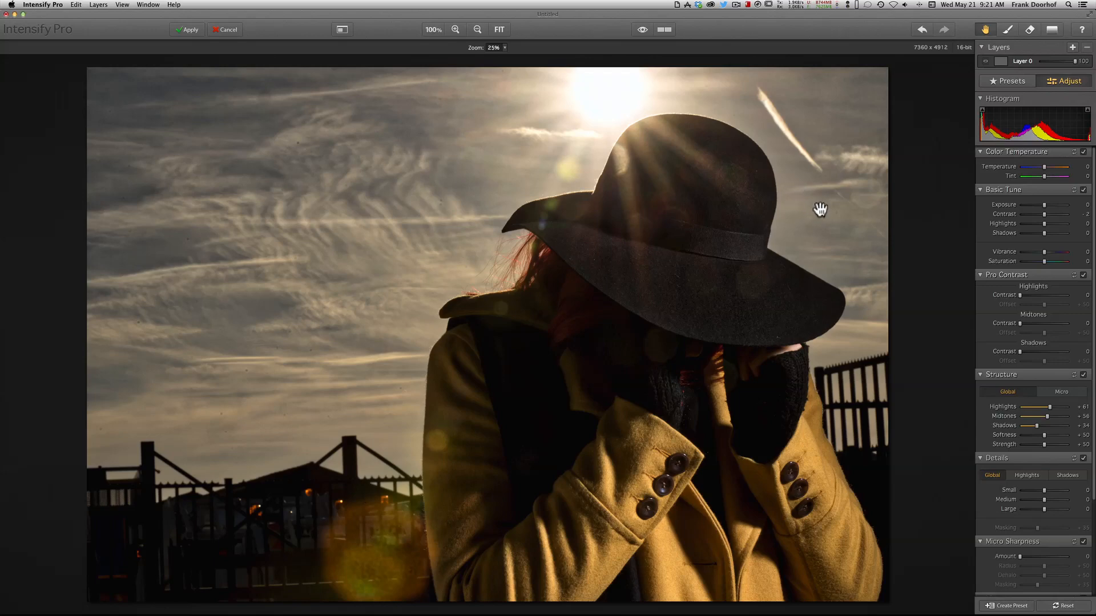
mouse_move(832, 204)
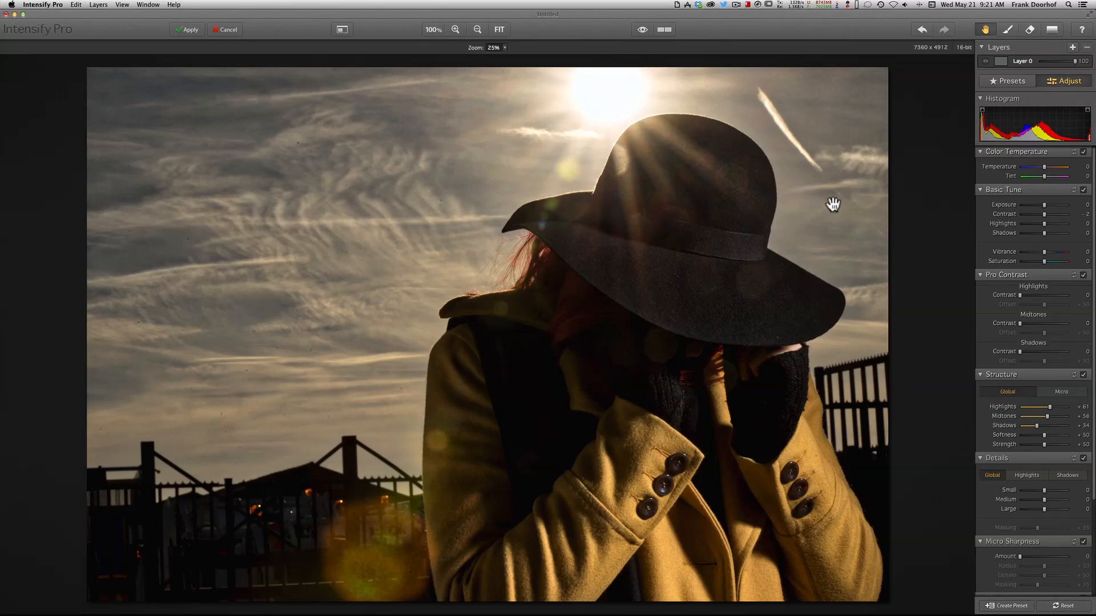
mouse_move(1017, 78)
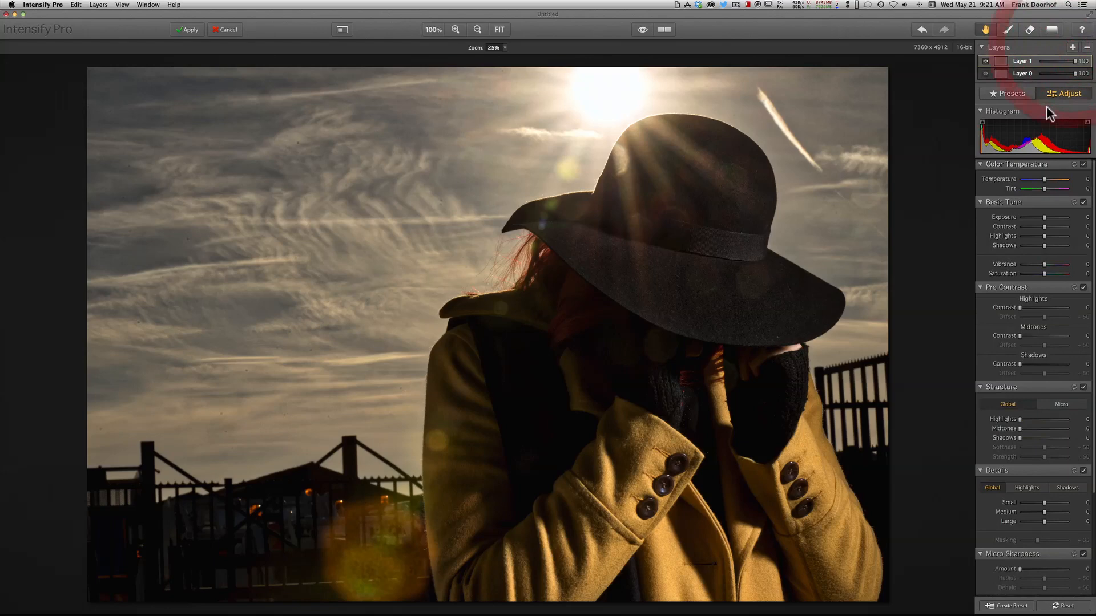
mouse_move(635, 330)
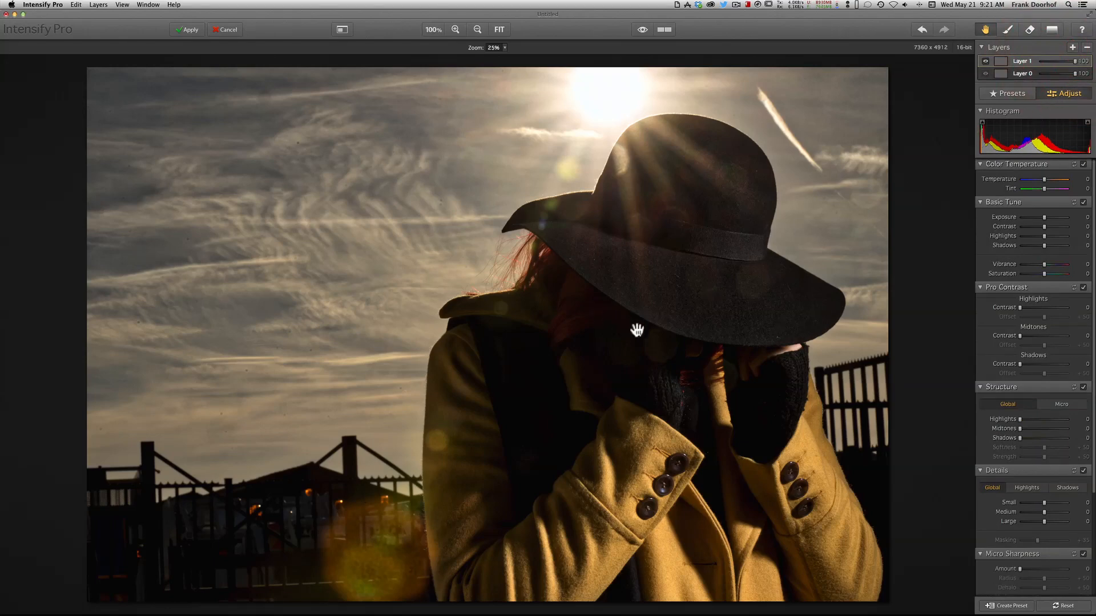
mouse_move(1018, 231)
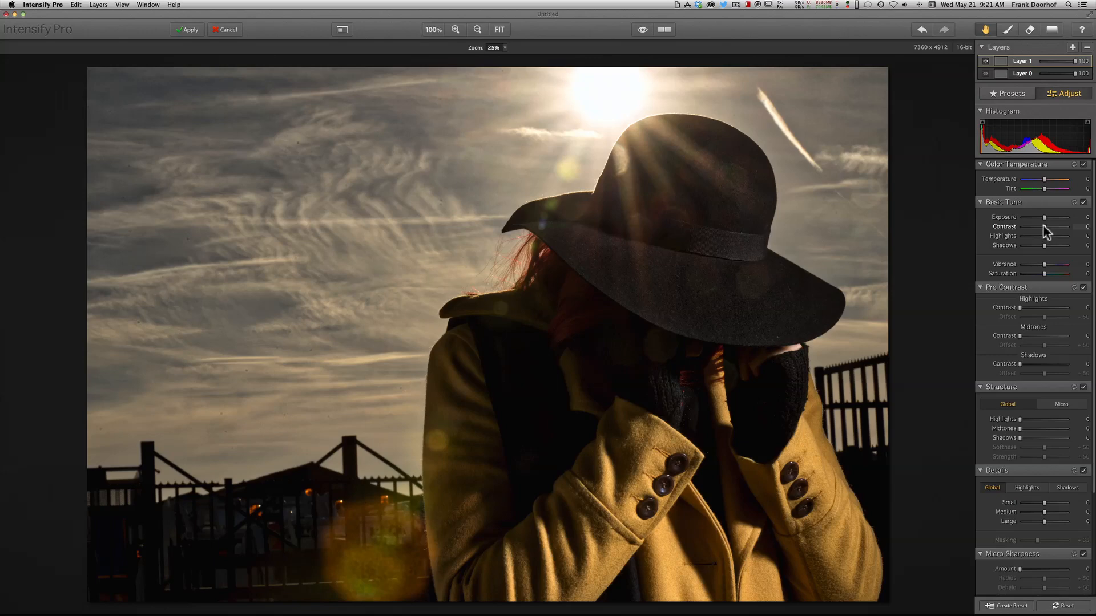
Push Basic Tune Contrast far right on the new layer for a darker, punchier look
left_click_drag(1044, 226, 1061, 226)
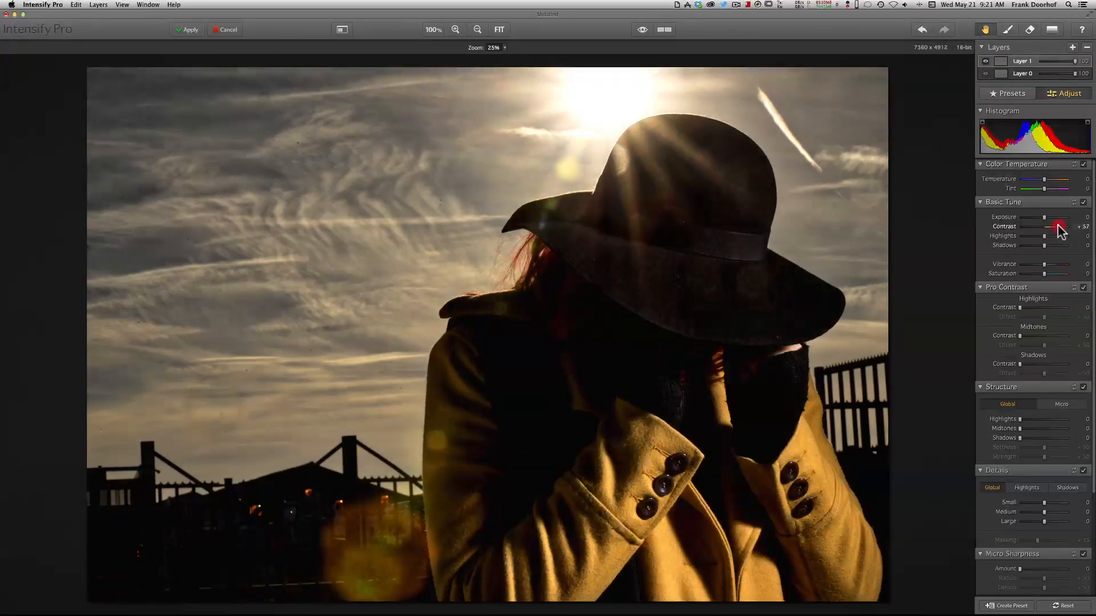
left_click_drag(1057, 226, 1067, 226)
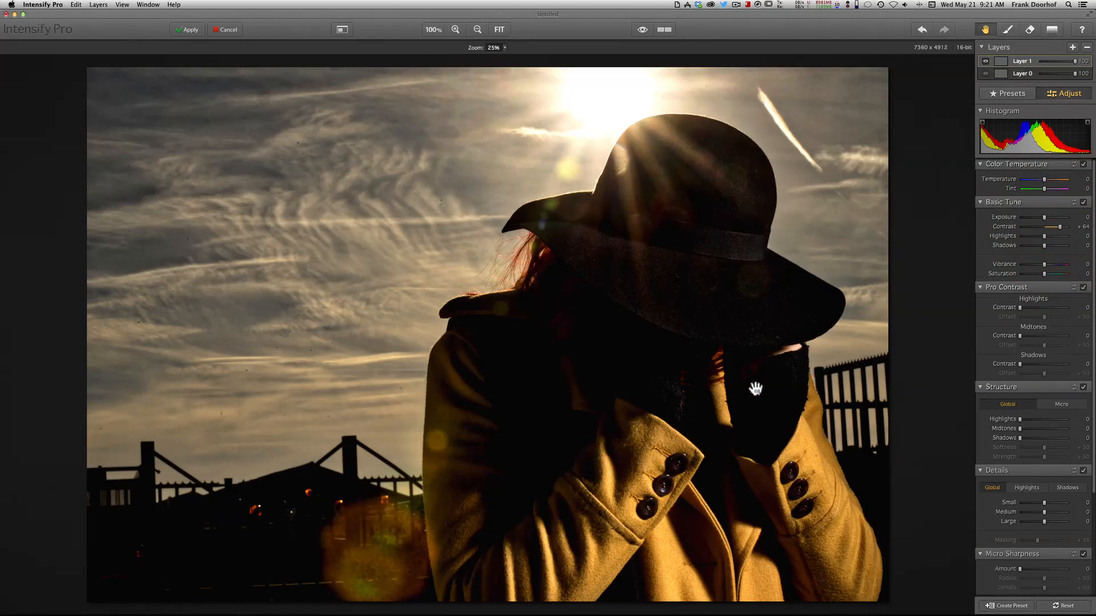
mouse_move(1023, 42)
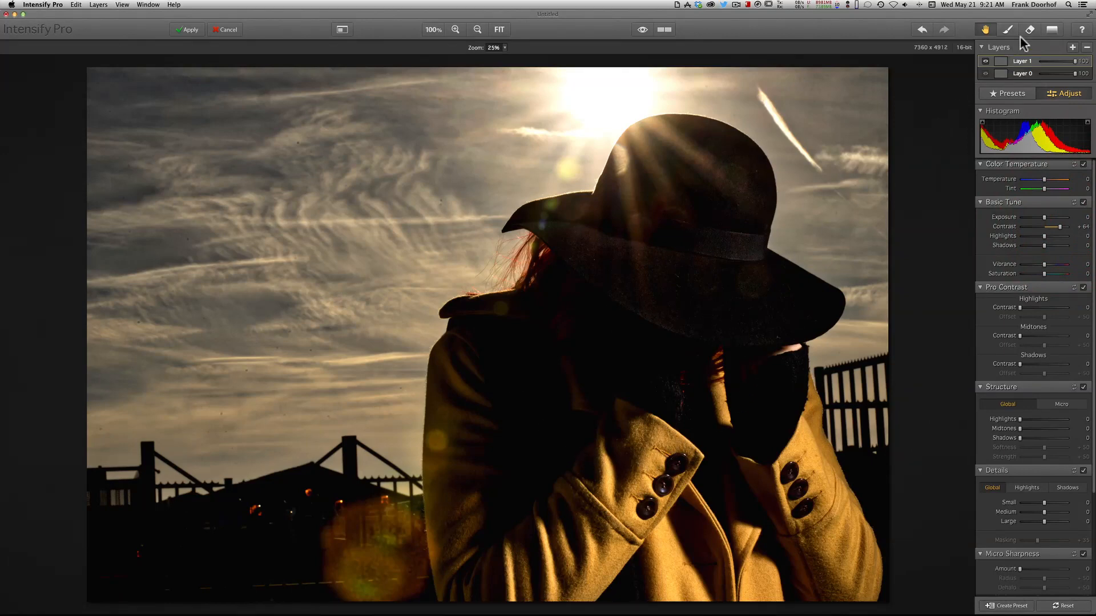
With the eraser brush, paint Layer 1's contrast boost off part of the woman
left_click(1008, 30)
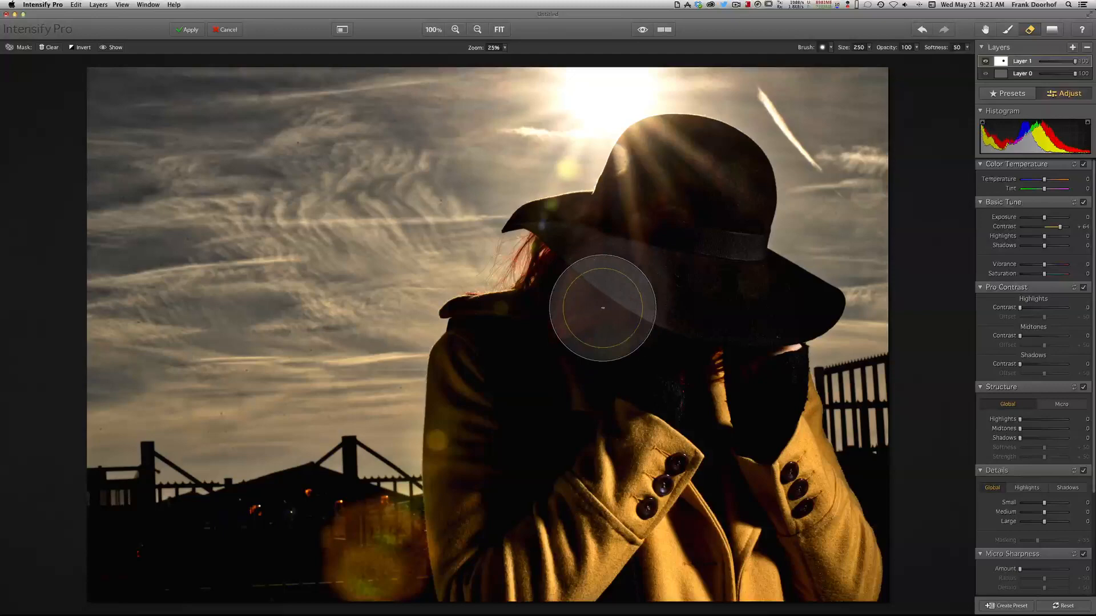
left_click_drag(602, 310, 590, 372)
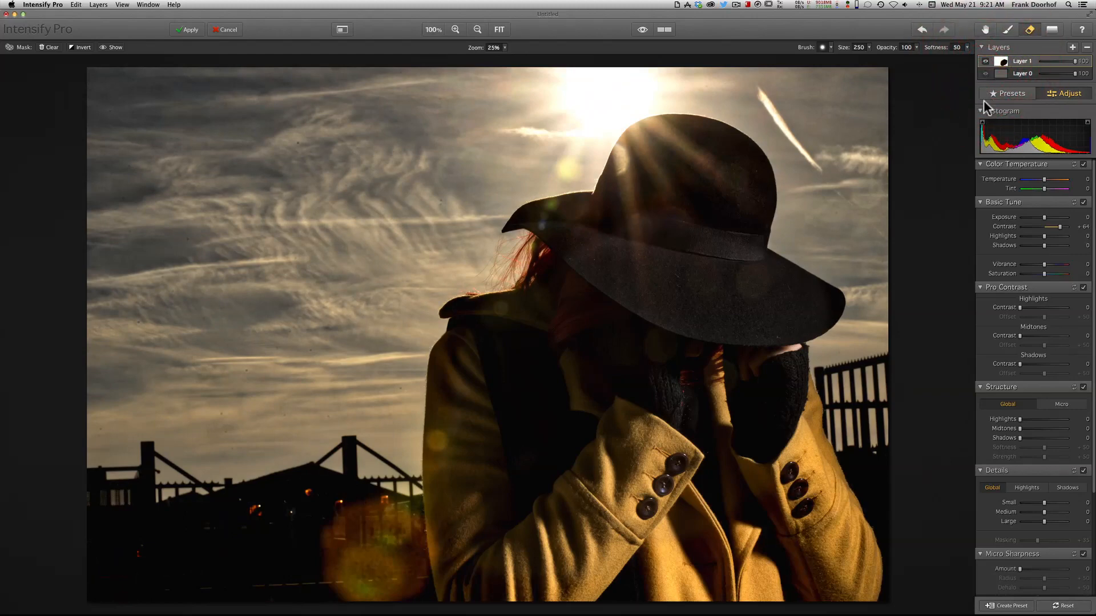
mouse_move(949, 103)
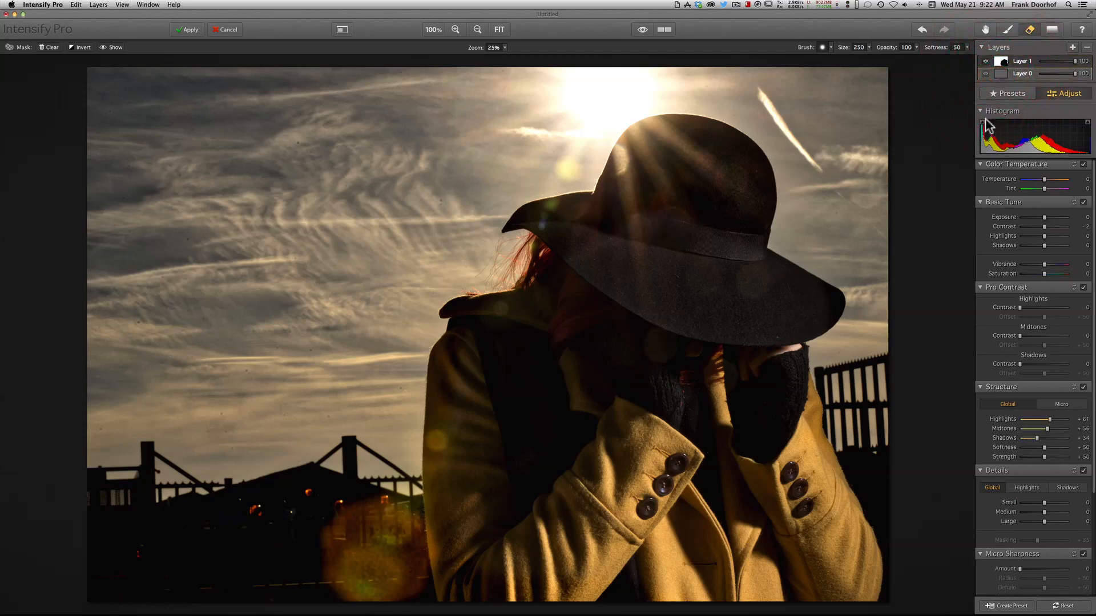
Drop Saturation to -100 for black and white, then rebalance contrast and brighten exposure slightly
left_click_drag(1039, 273, 1063, 273)
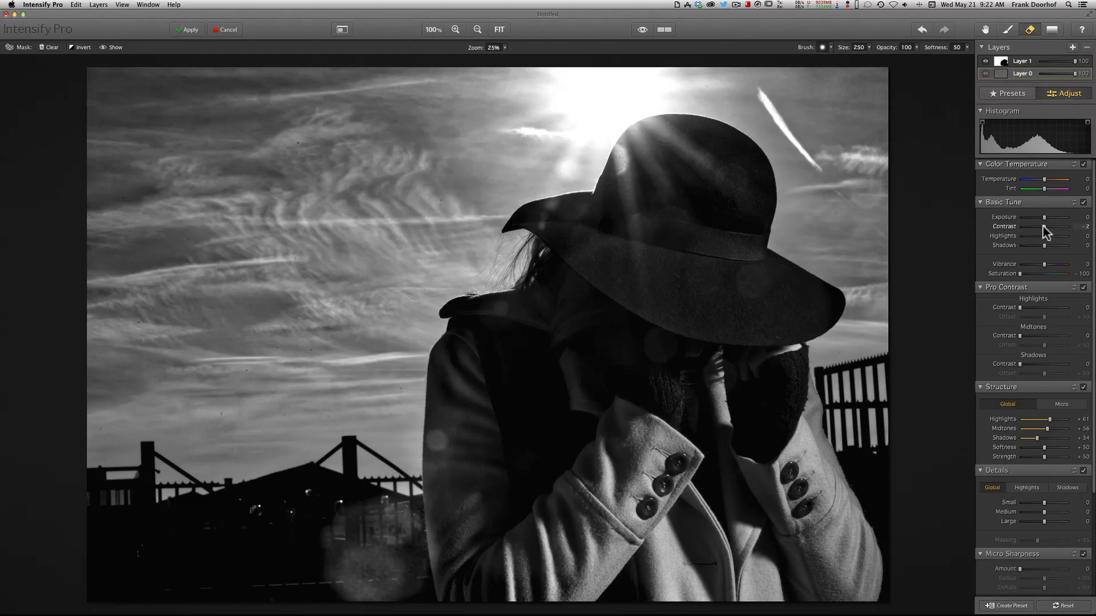
left_click_drag(1041, 226, 1053, 226)
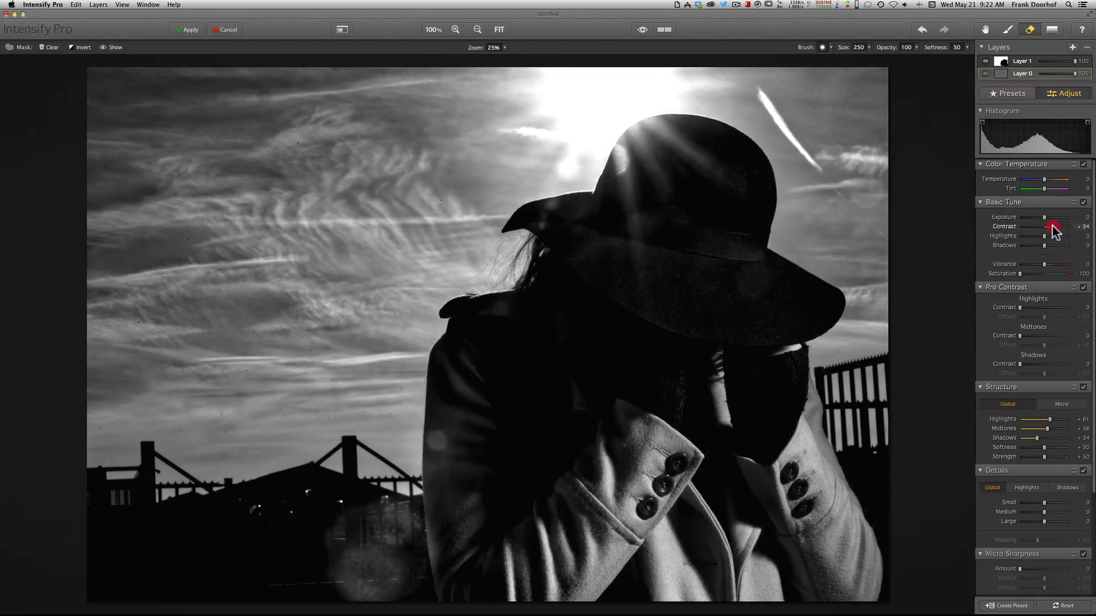
left_click_drag(1054, 230, 1041, 229)
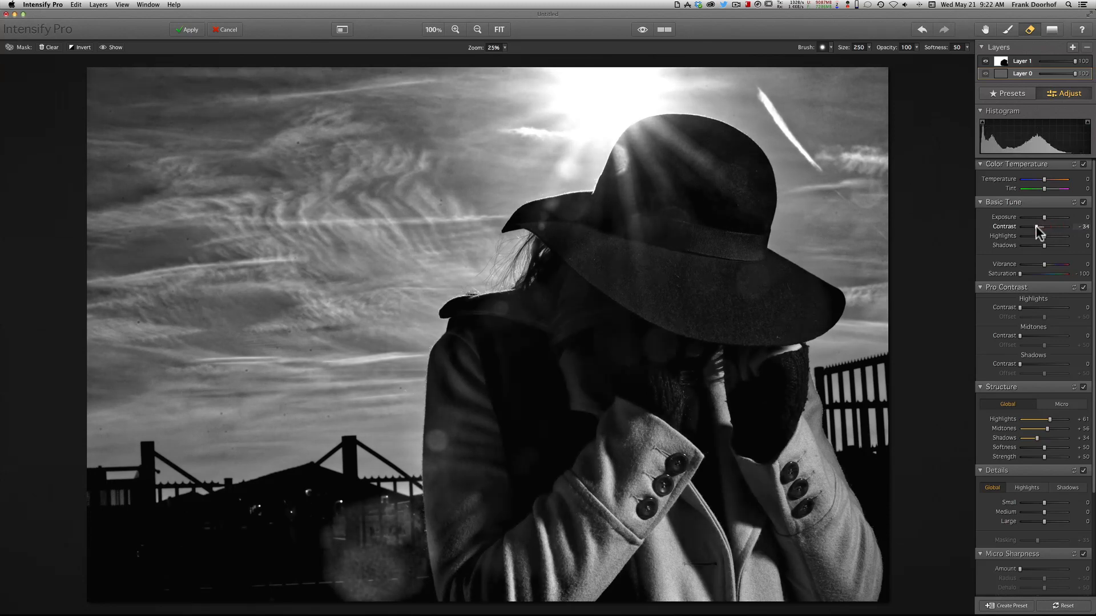
left_click_drag(1055, 226, 1031, 226)
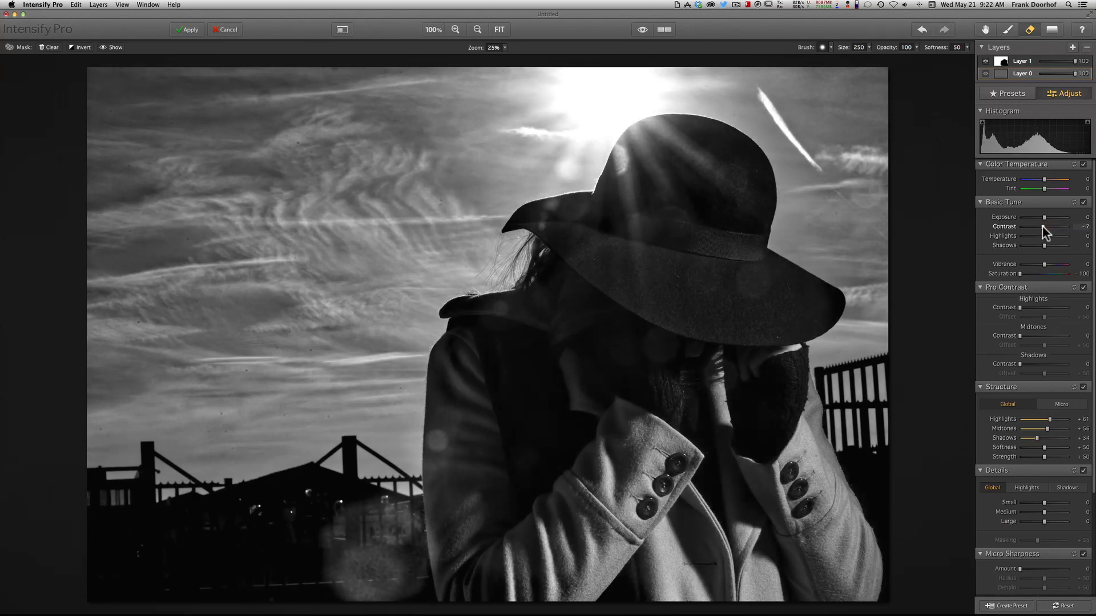
left_click_drag(1039, 217, 1048, 216)
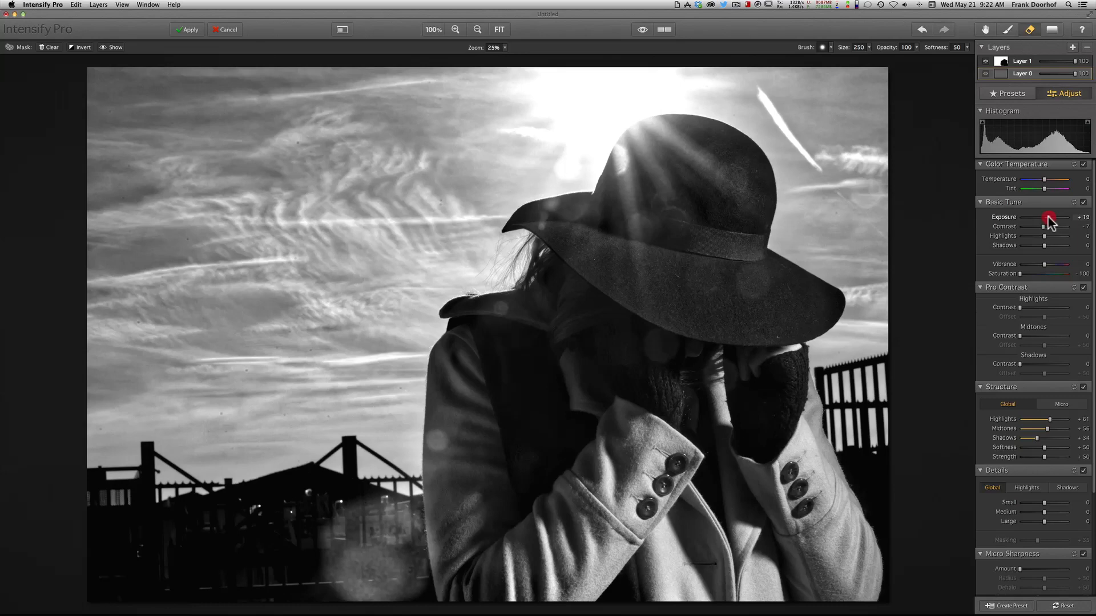
left_click_drag(1069, 218, 1051, 218)
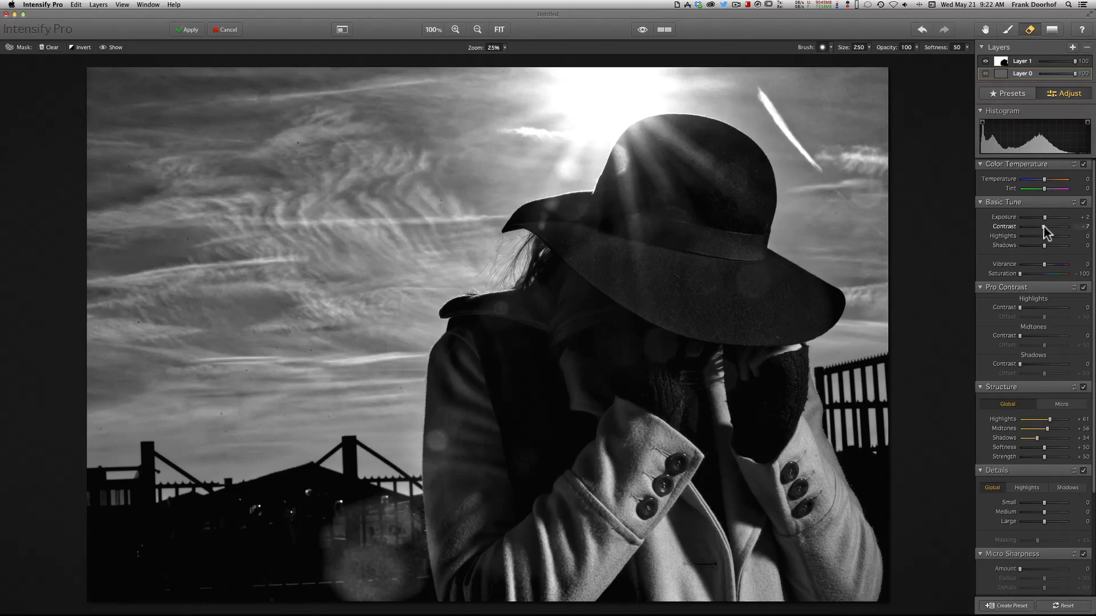
Strengthen the monochrome contrast again and add a third adjustment layer
left_click_drag(1041, 226, 1070, 226)
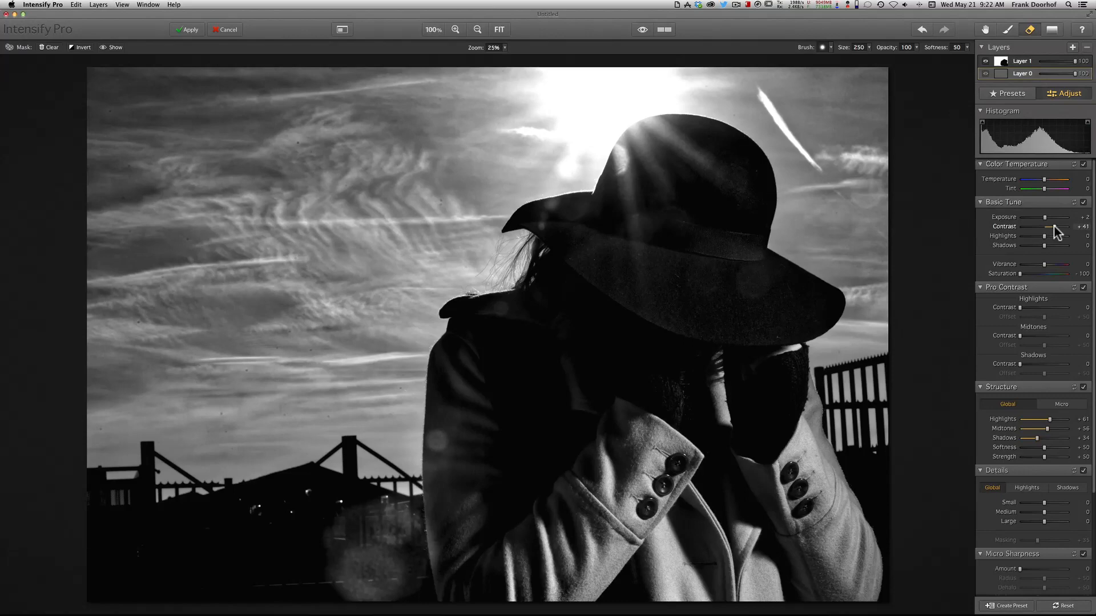
left_click_drag(1058, 226, 1043, 226)
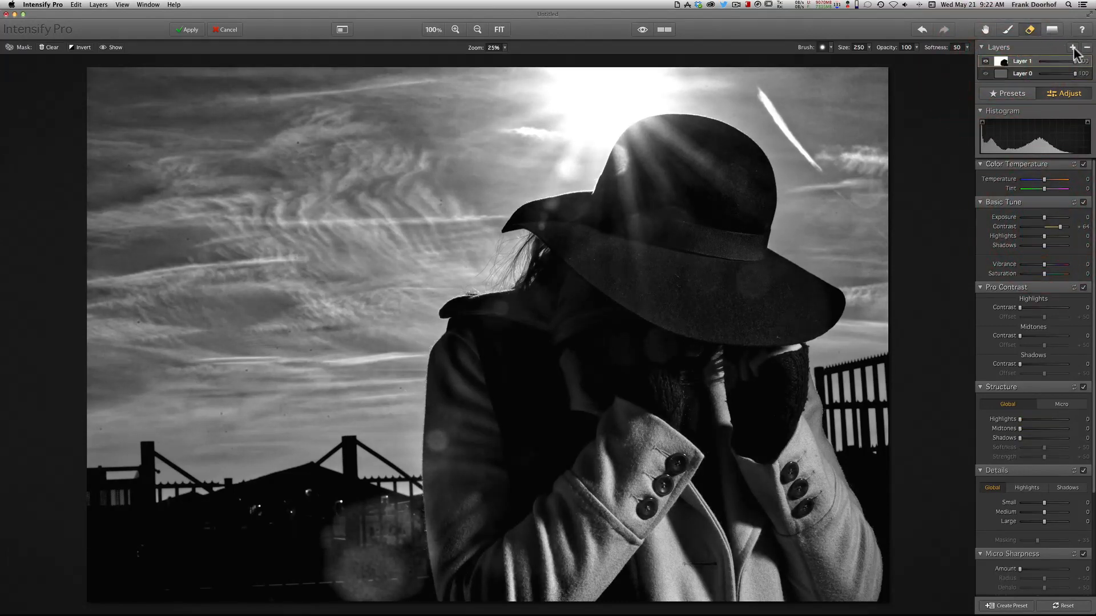
left_click(1076, 47)
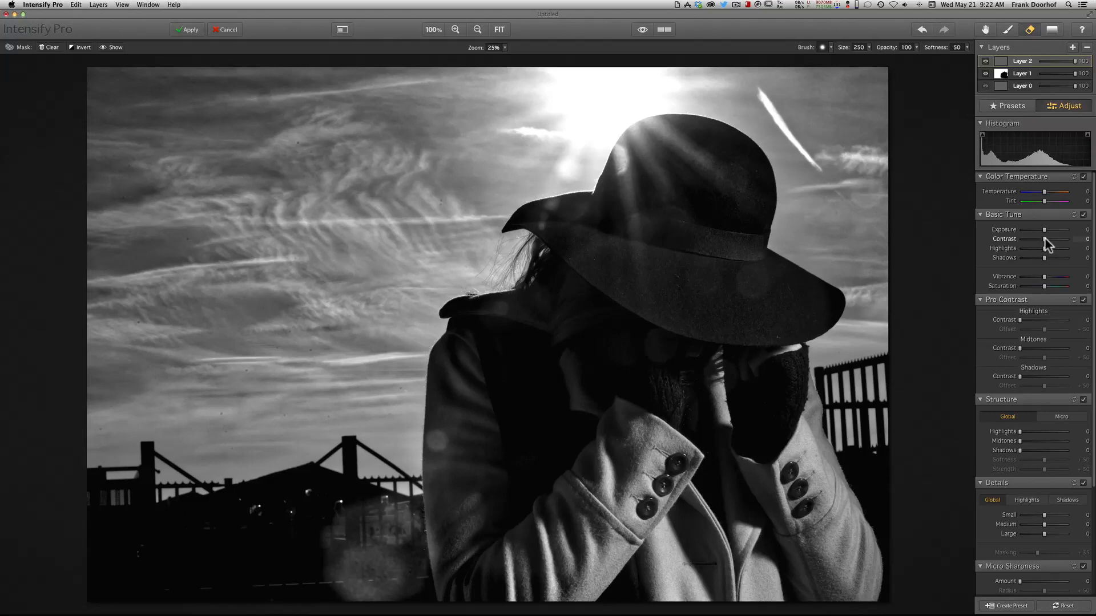
Raise contrast on Layer 2 and erase its effect around the woman's hands
left_click_drag(1062, 248, 1038, 248)
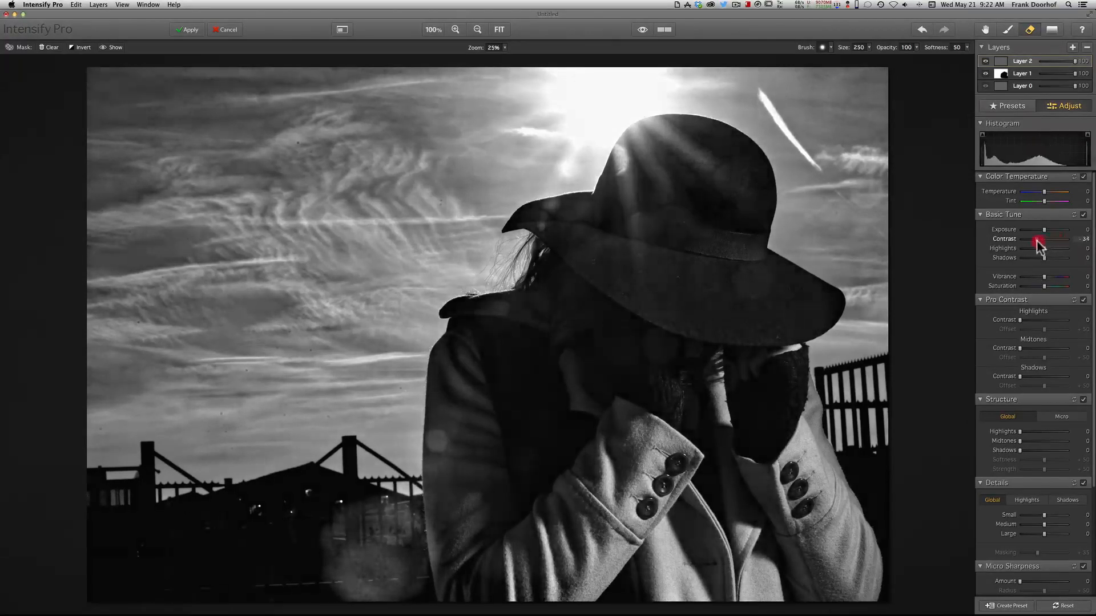
left_click_drag(1038, 248, 1051, 248)
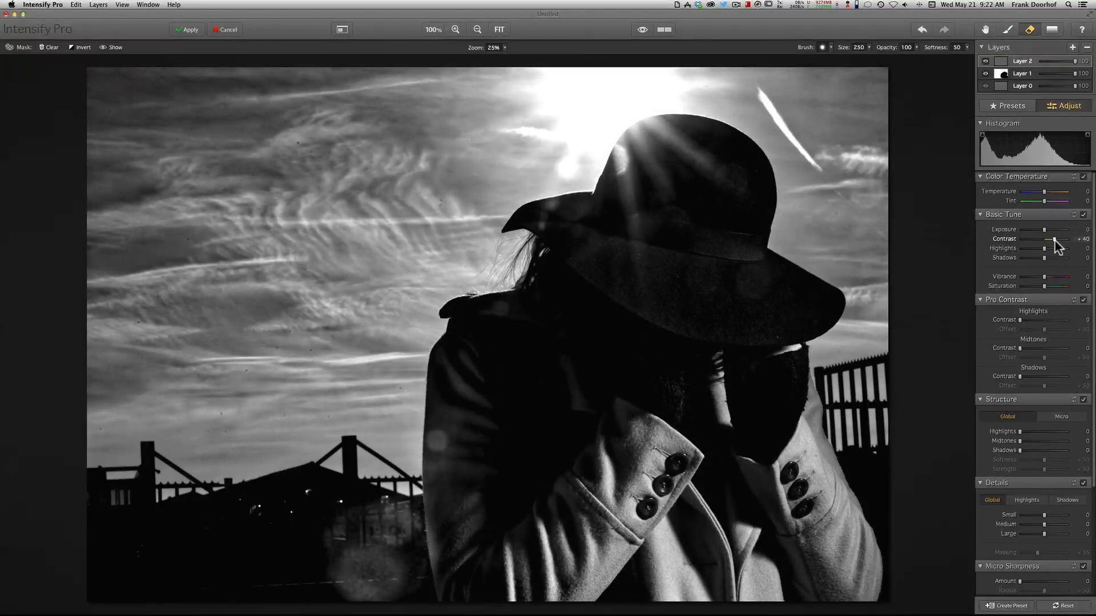
left_click_drag(1058, 239, 1052, 238)
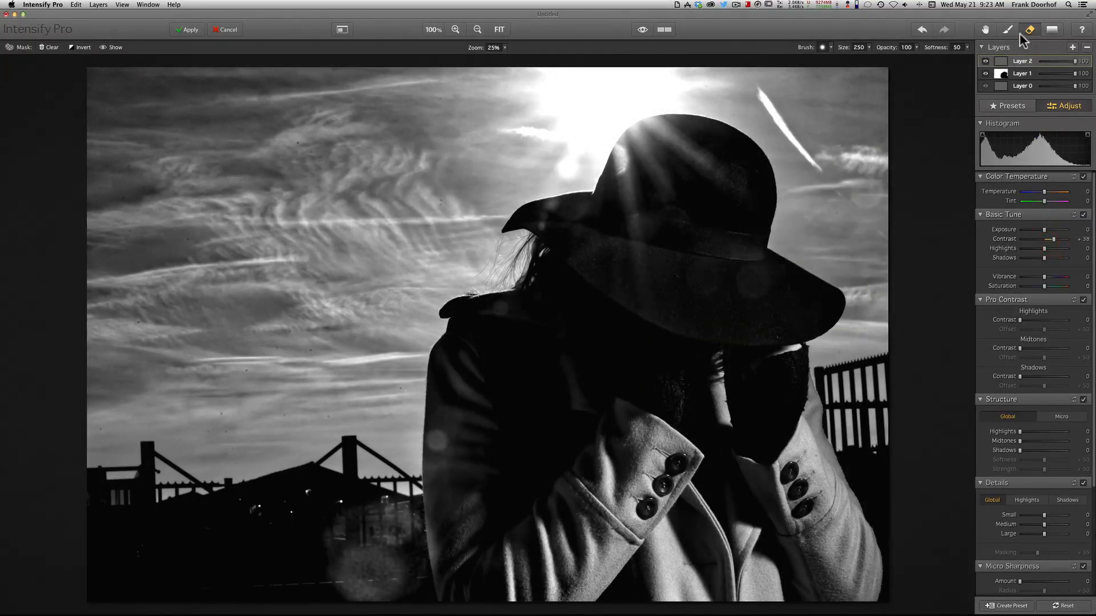
left_click(757, 374)
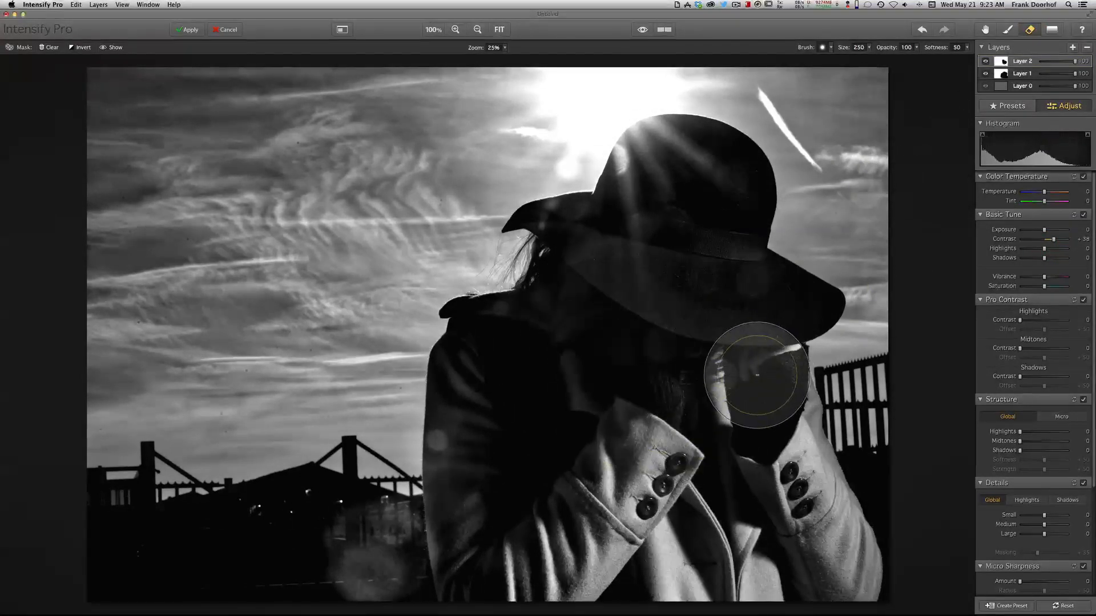
left_click_drag(757, 374, 596, 564)
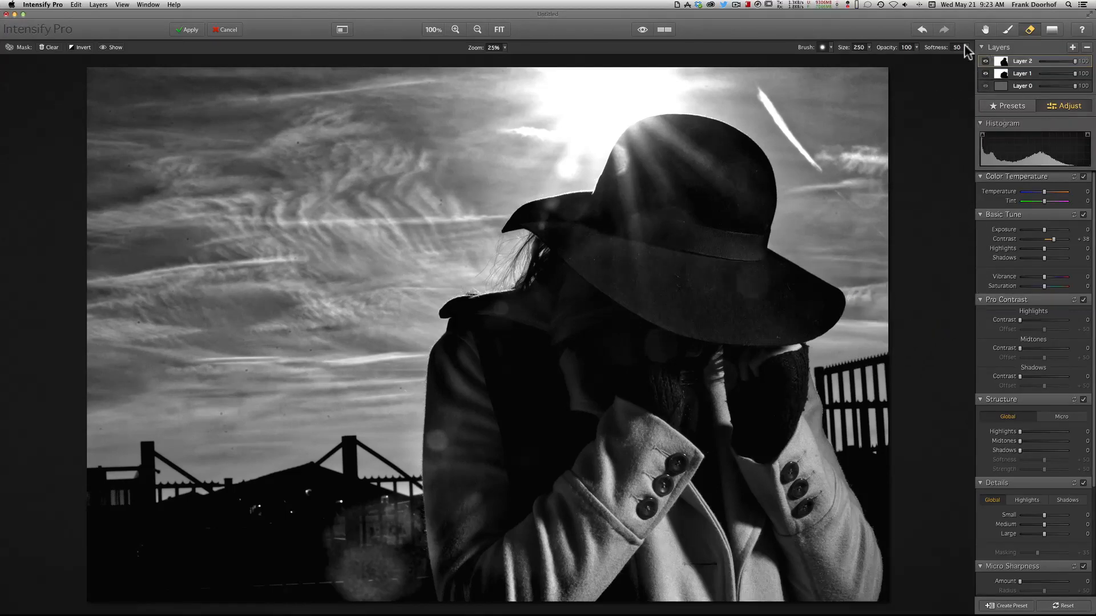
mouse_move(1000, 104)
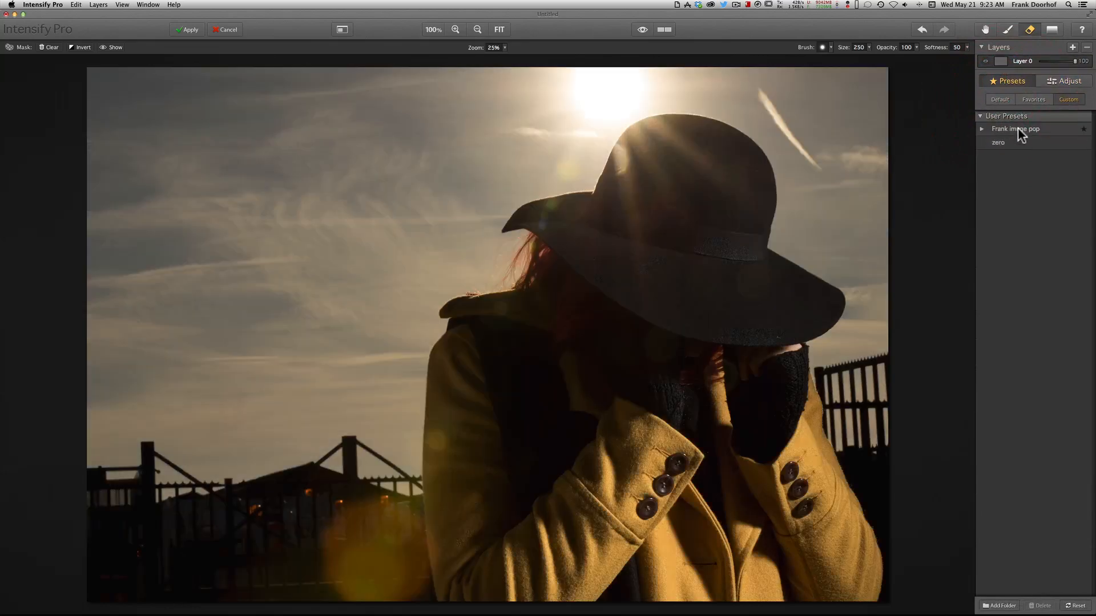
Load the Frank image pop preset and compare Amount strengths, settling slightly below full
left_click(1016, 129)
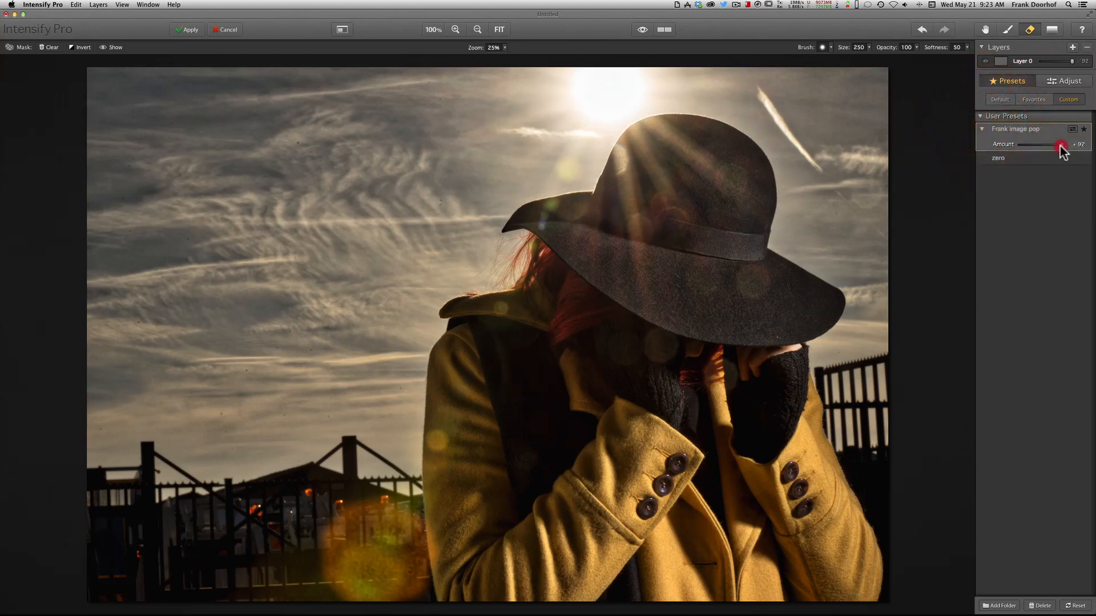
left_click_drag(1060, 145, 1037, 145)
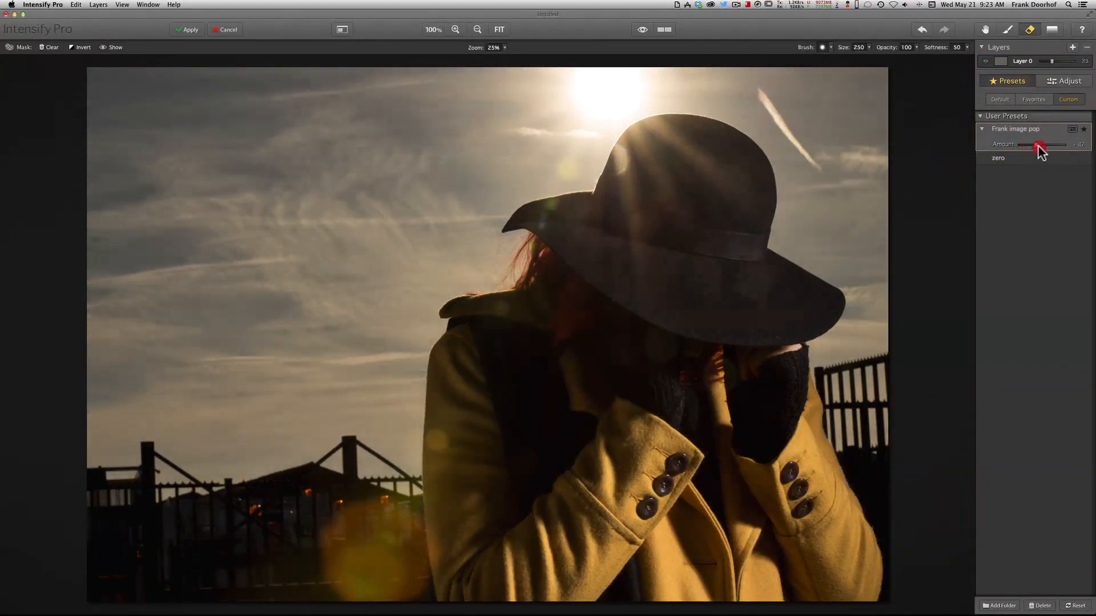
left_click_drag(1038, 145, 1033, 145)
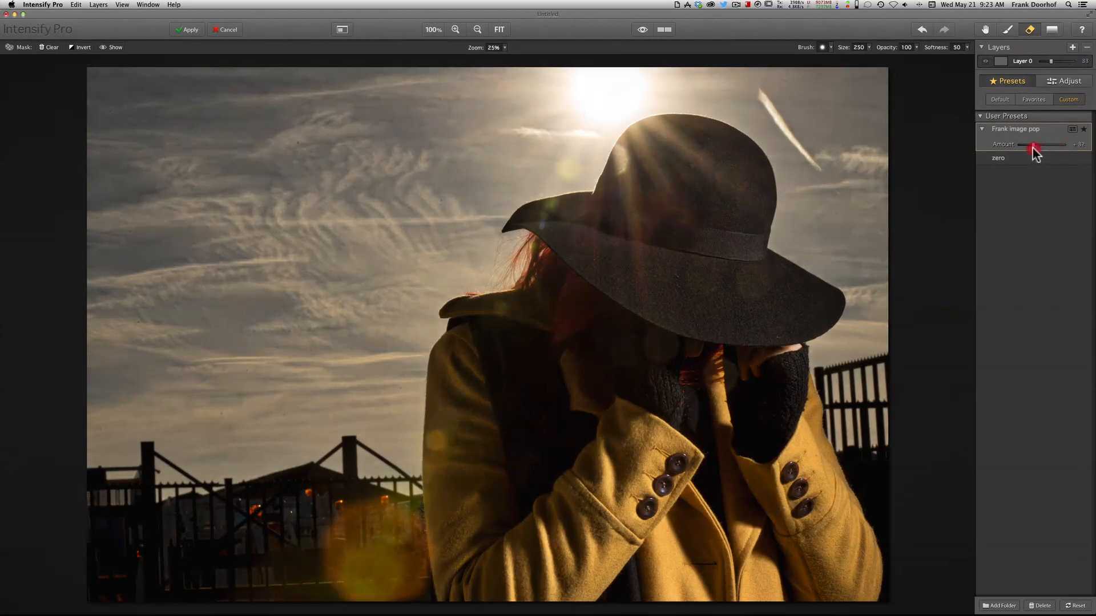
left_click_drag(1036, 147, 1064, 147)
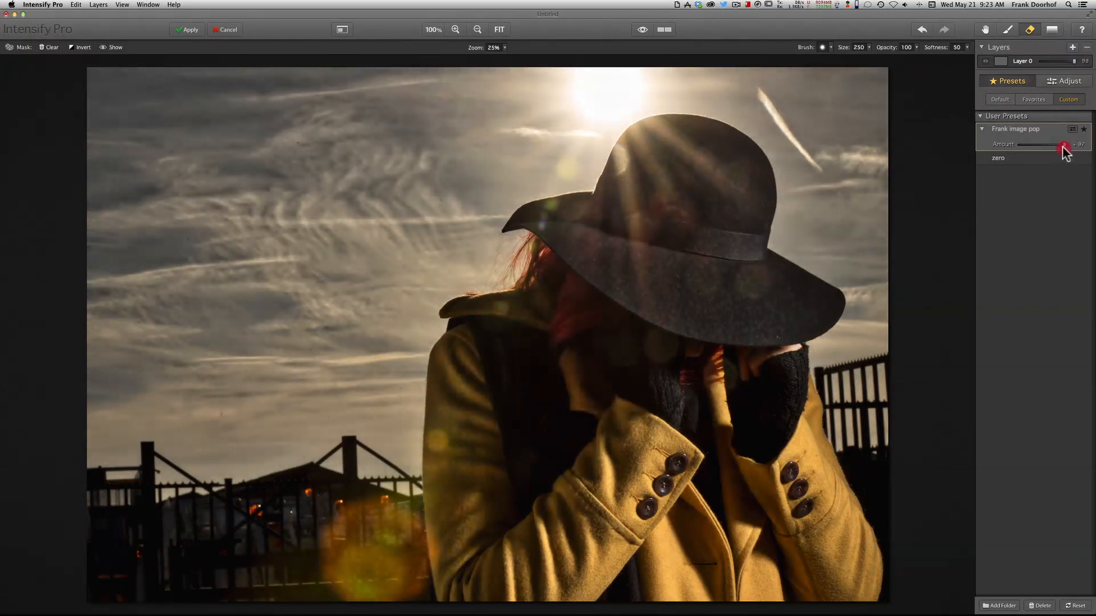
left_click_drag(1064, 147, 1042, 147)
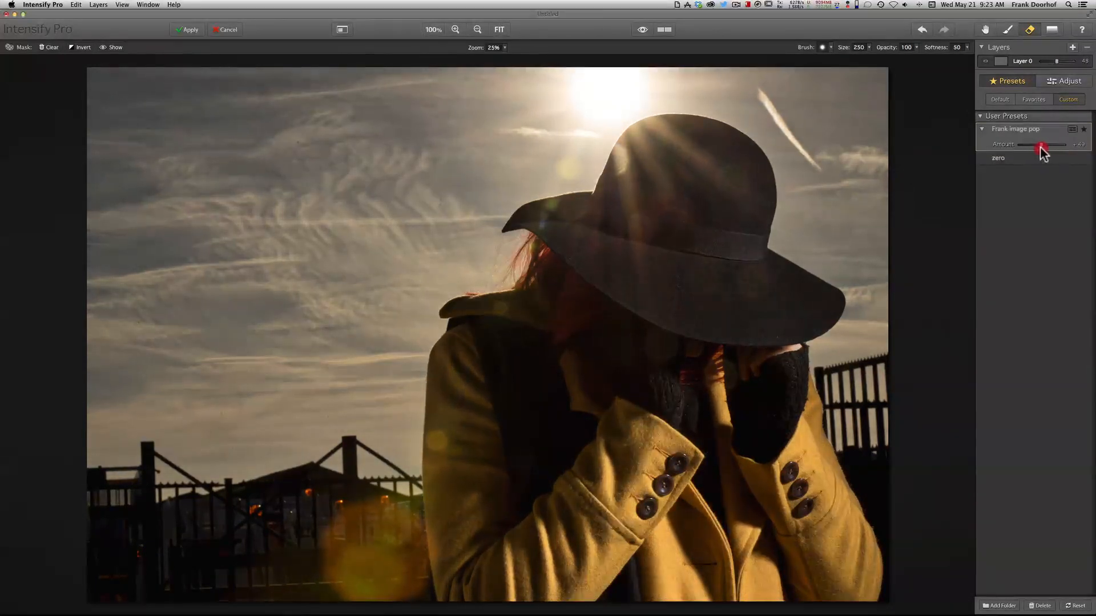
left_click_drag(1044, 145, 1037, 145)
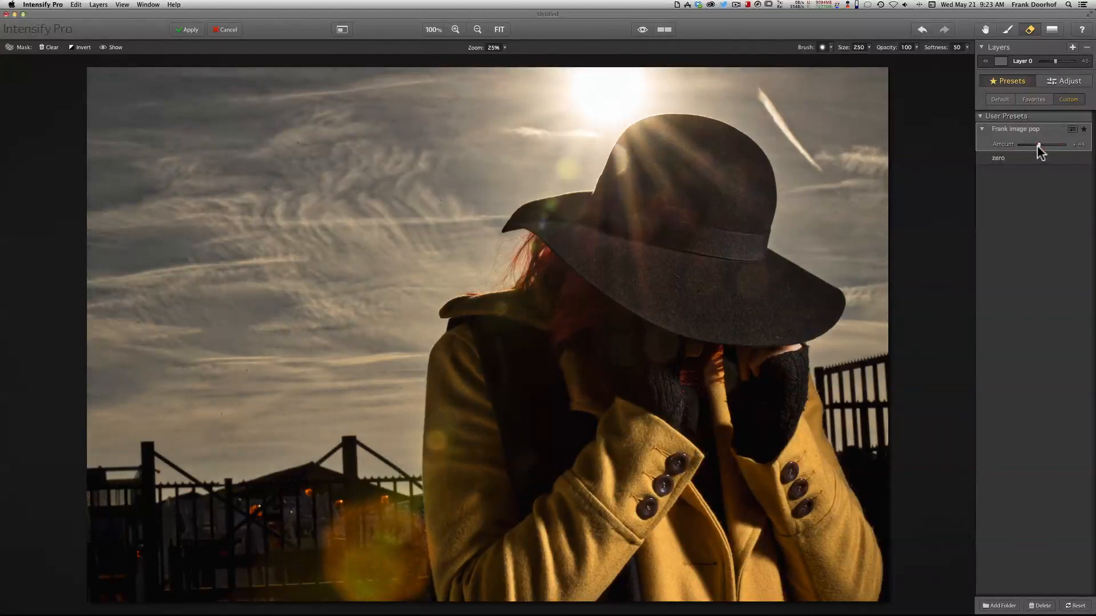
left_click_drag(1037, 144, 1070, 143)
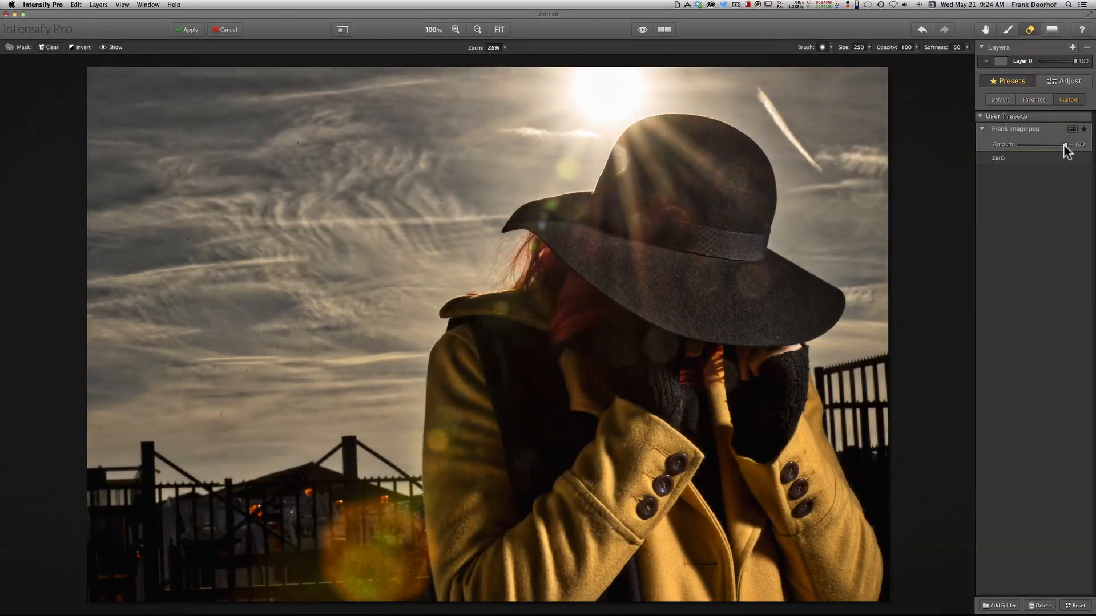
left_click_drag(1069, 144, 1050, 145)
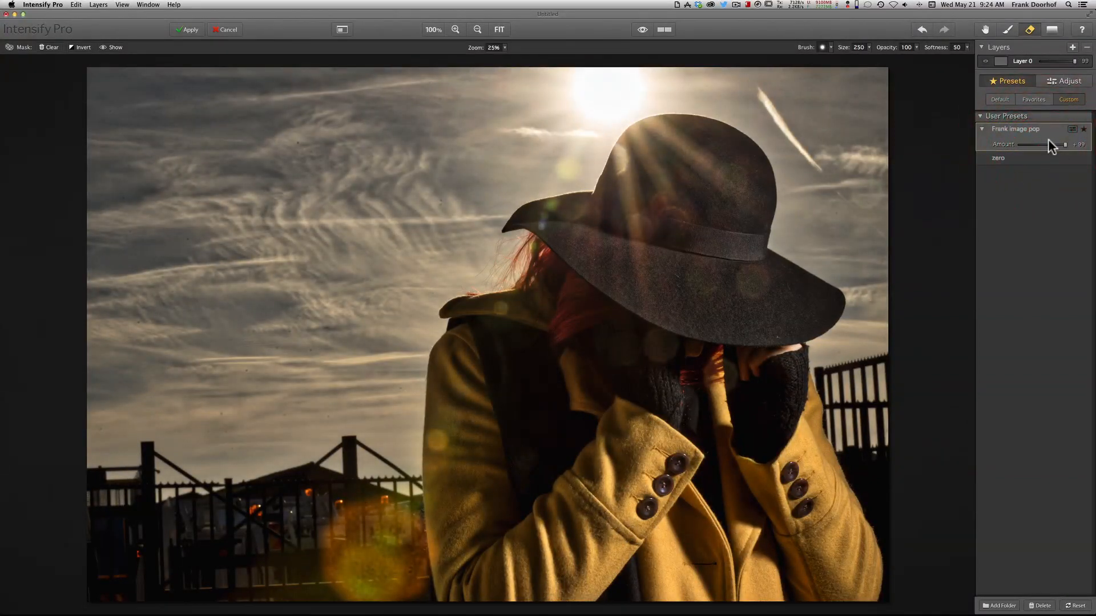
left_click_drag(1062, 143, 1053, 144)
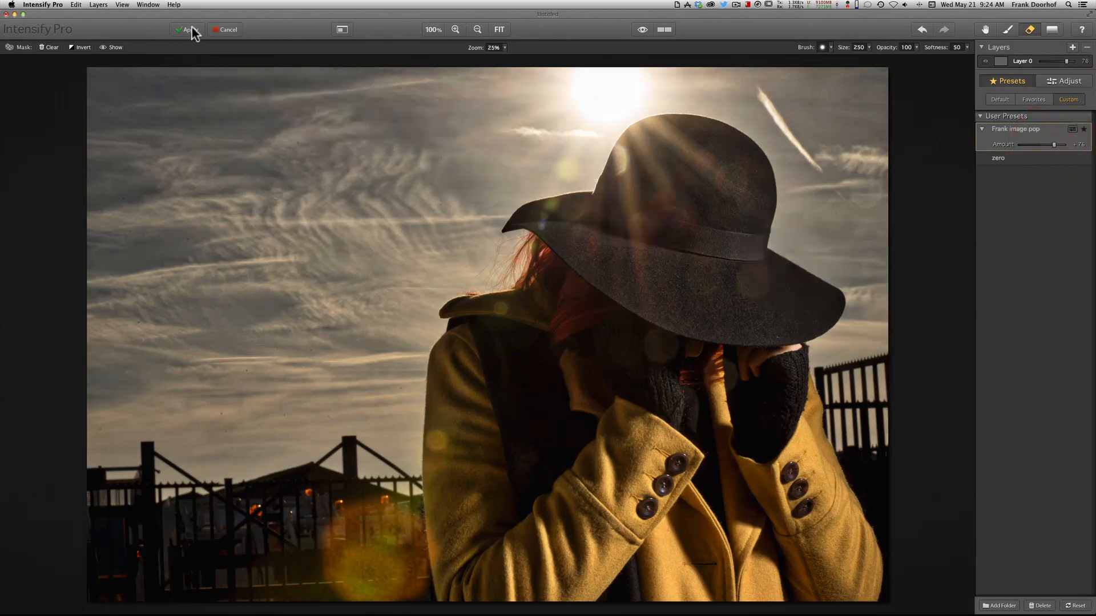
Apply the pop effect, returning the enhanced portrait to Photoshop's copy layer
left_click(187, 30)
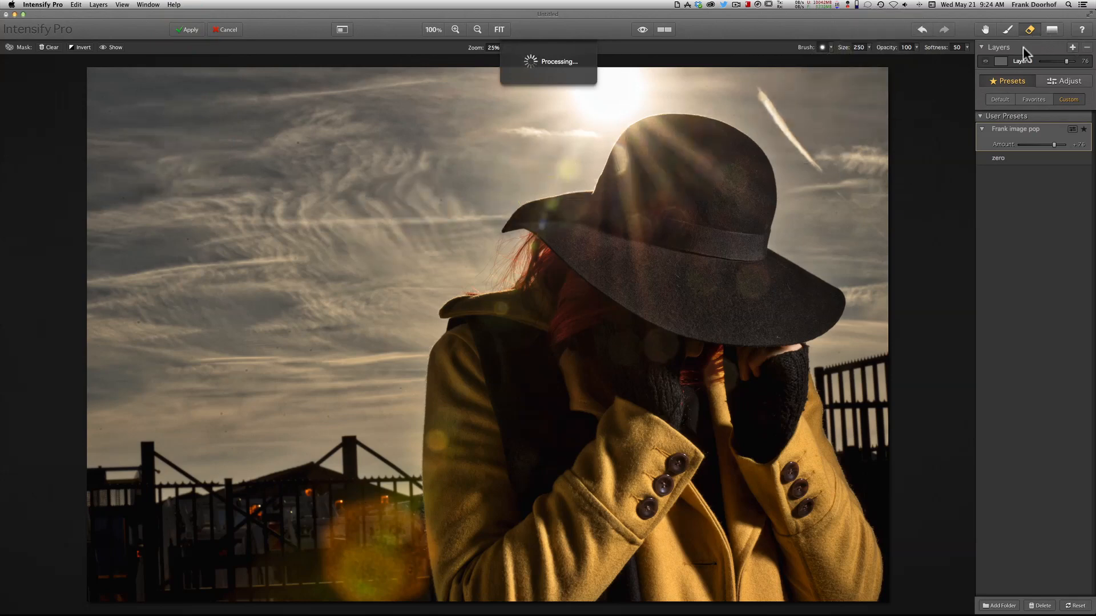
left_click(186, 29)
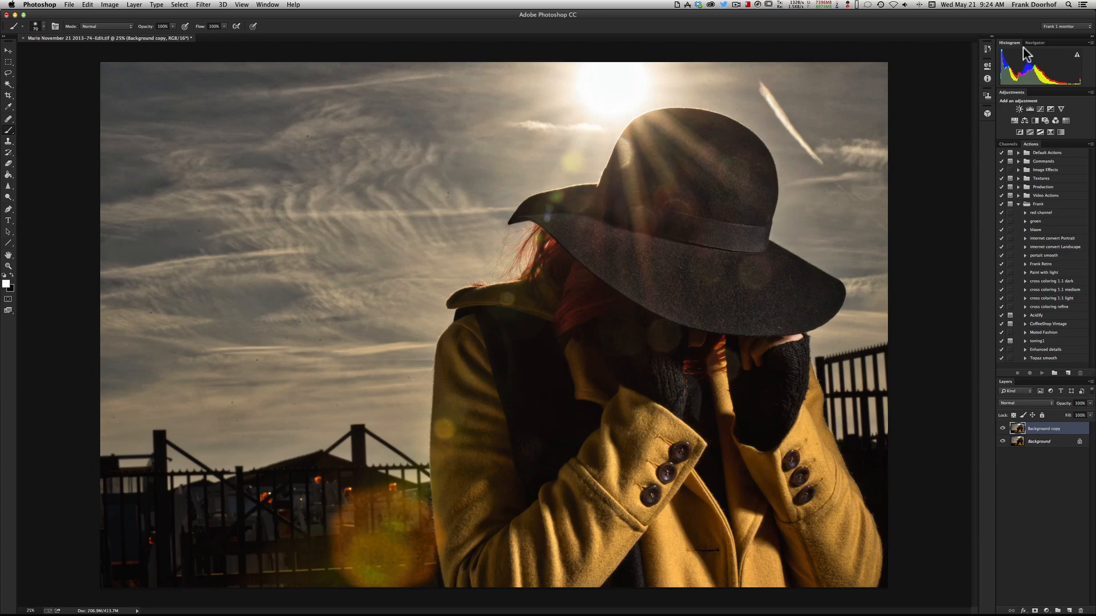
mouse_move(129, 137)
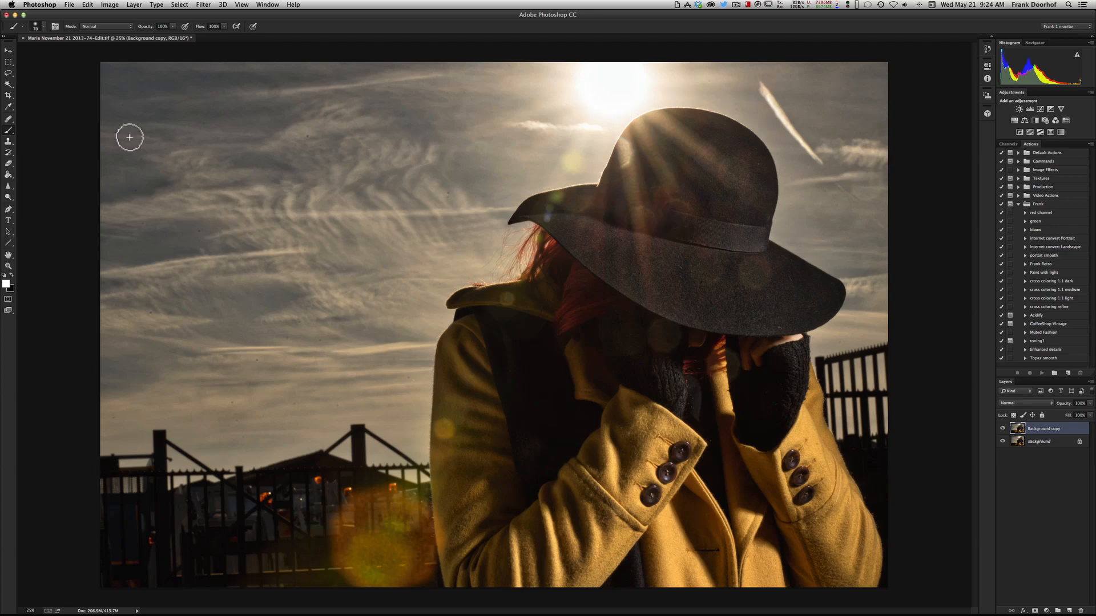
View at 100%, pan the sky for dust spots, then flatten via the Layer menu
left_click(241, 5)
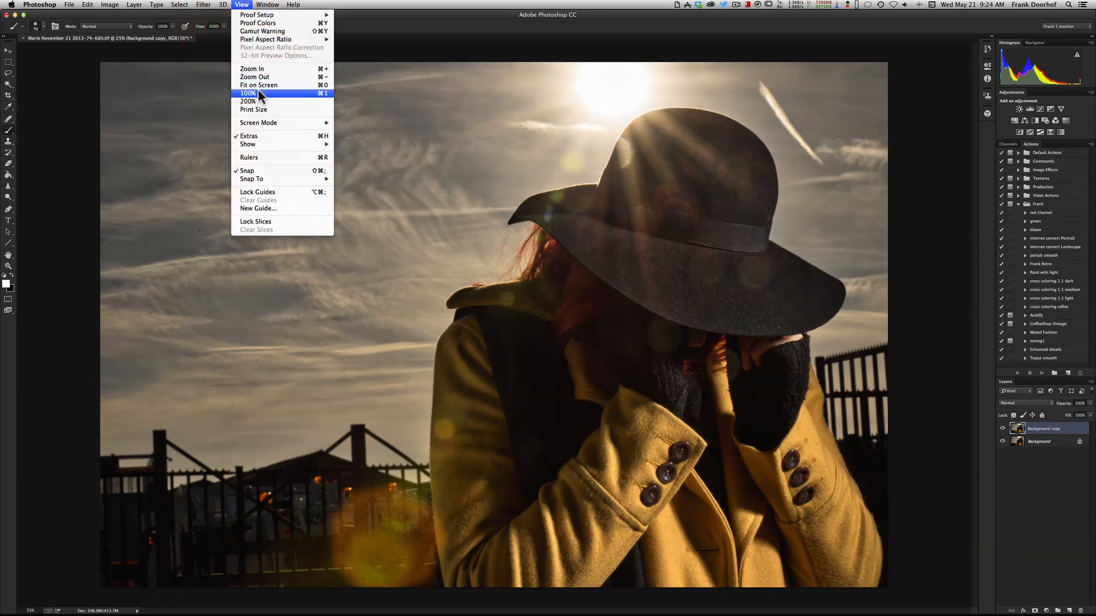
left_click(247, 93)
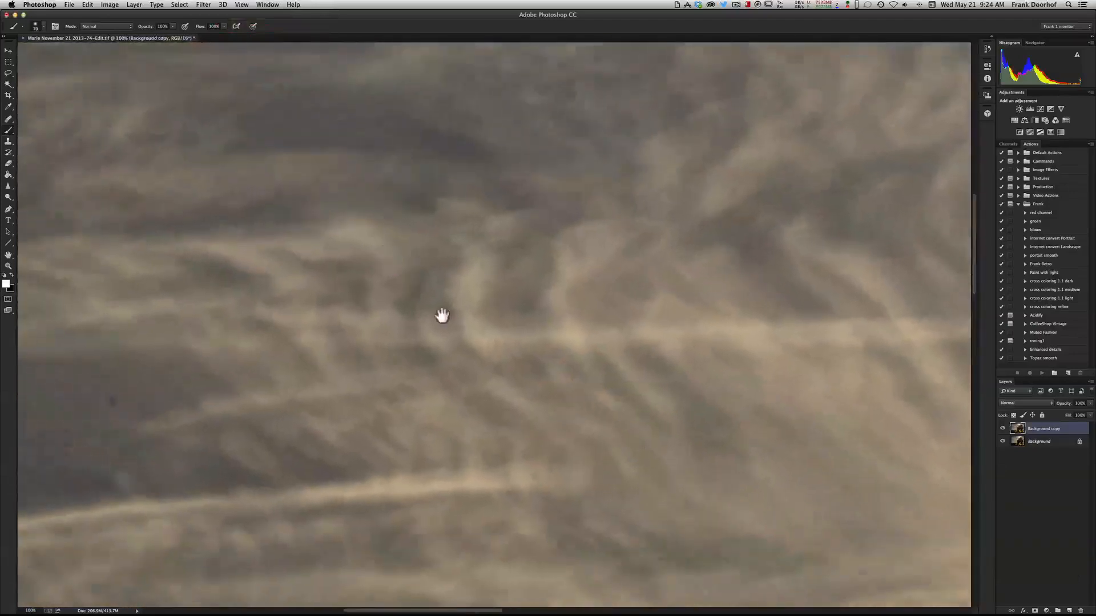
left_click_drag(443, 315, 395, 358)
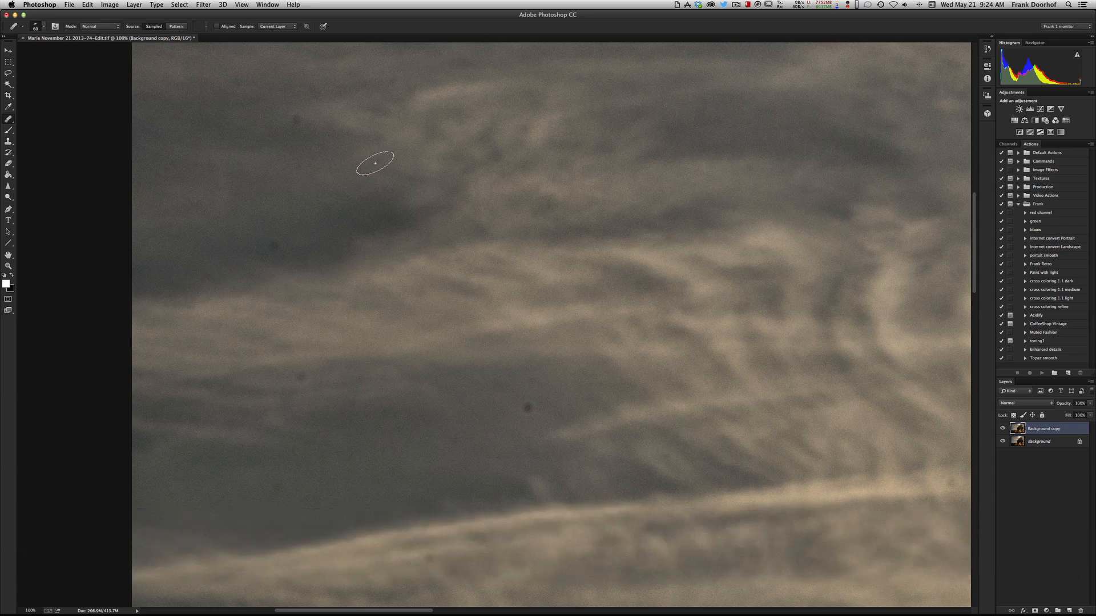
left_click(135, 5)
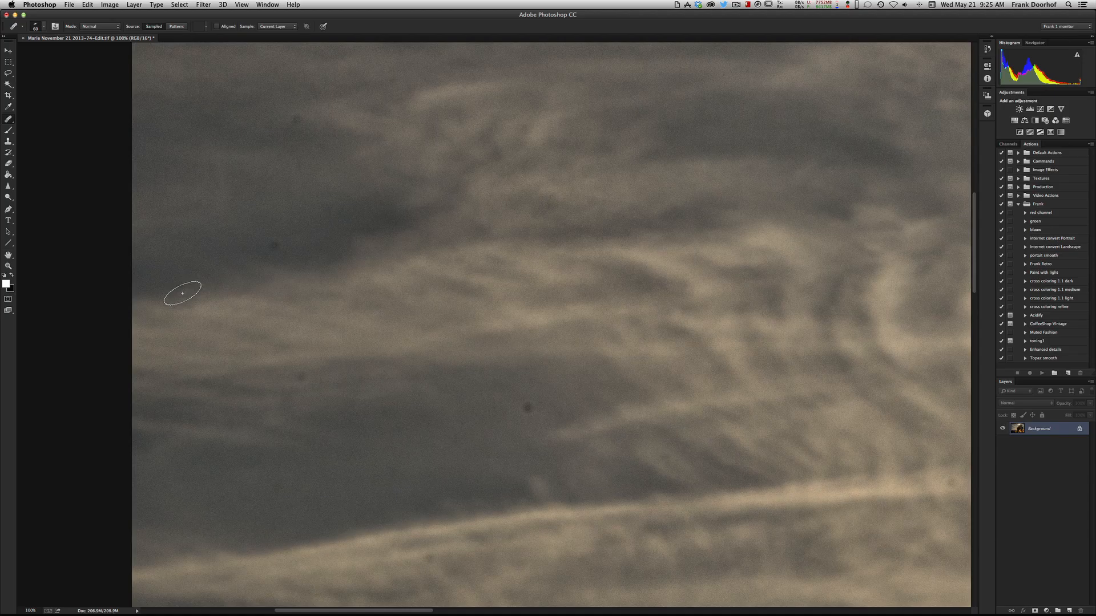
Paint over the sensor dust spots in the sky with the Brush in Quick Mask mode
left_click(10, 107)
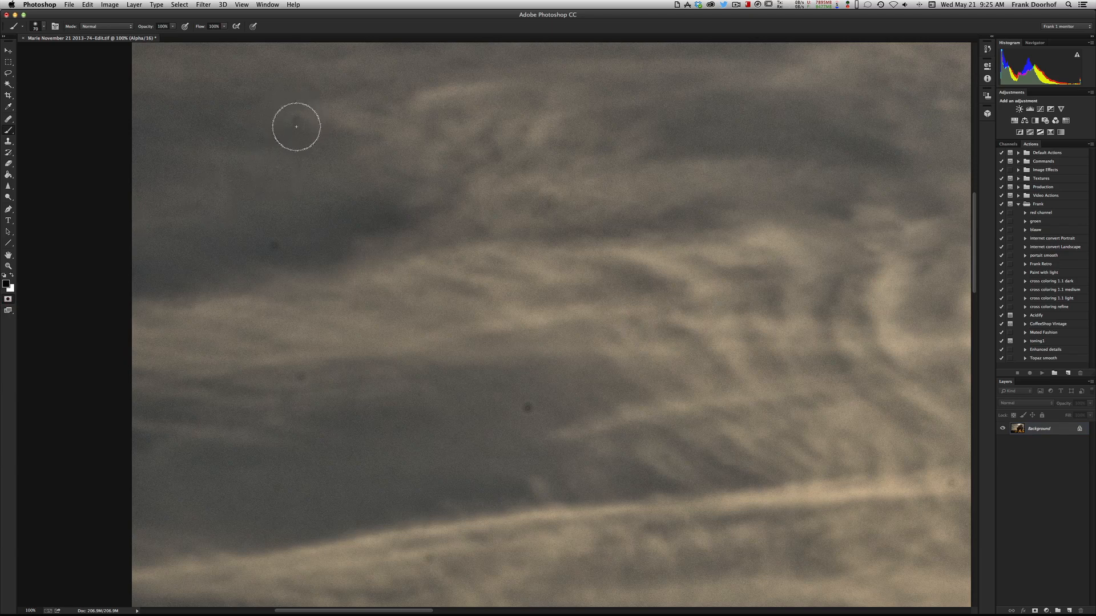
left_click(297, 122)
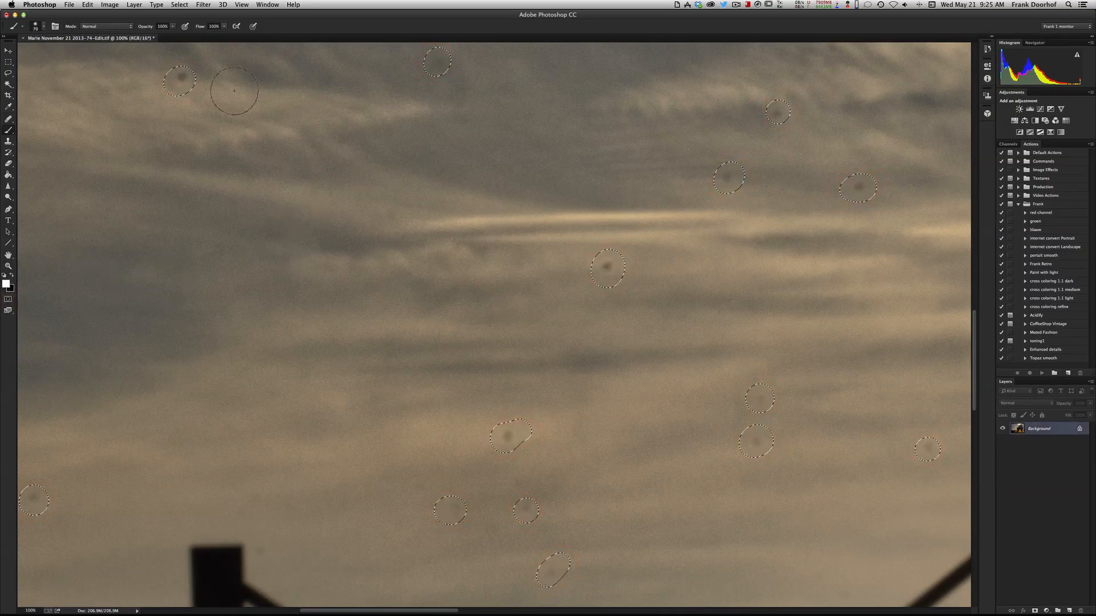
Fill the selected dust spots with Content-Aware fill, then deselect for a clean sky
left_click(180, 5)
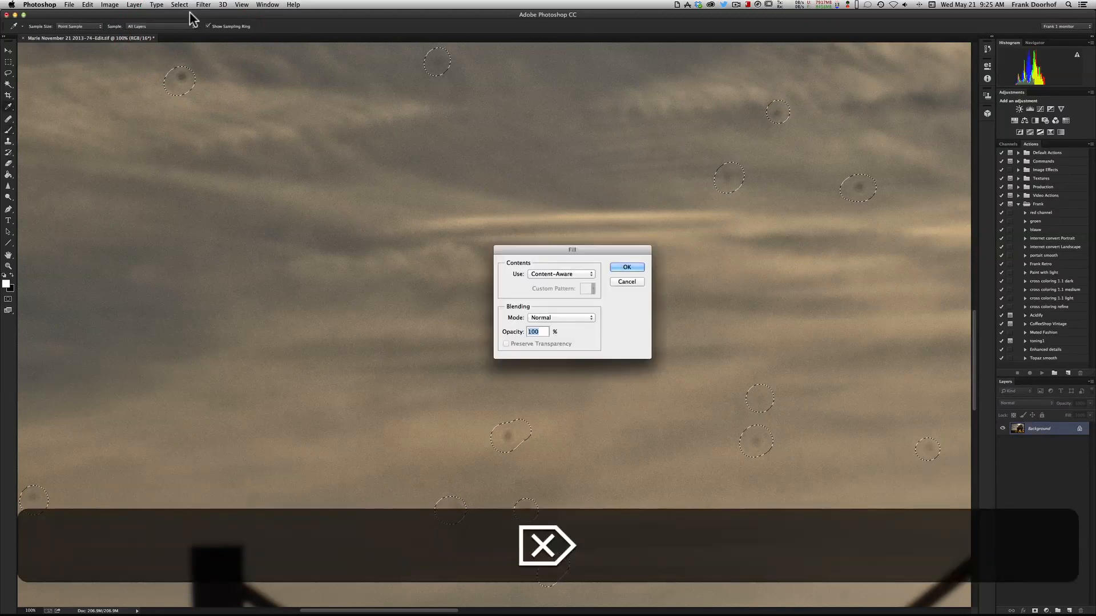
left_click(626, 267)
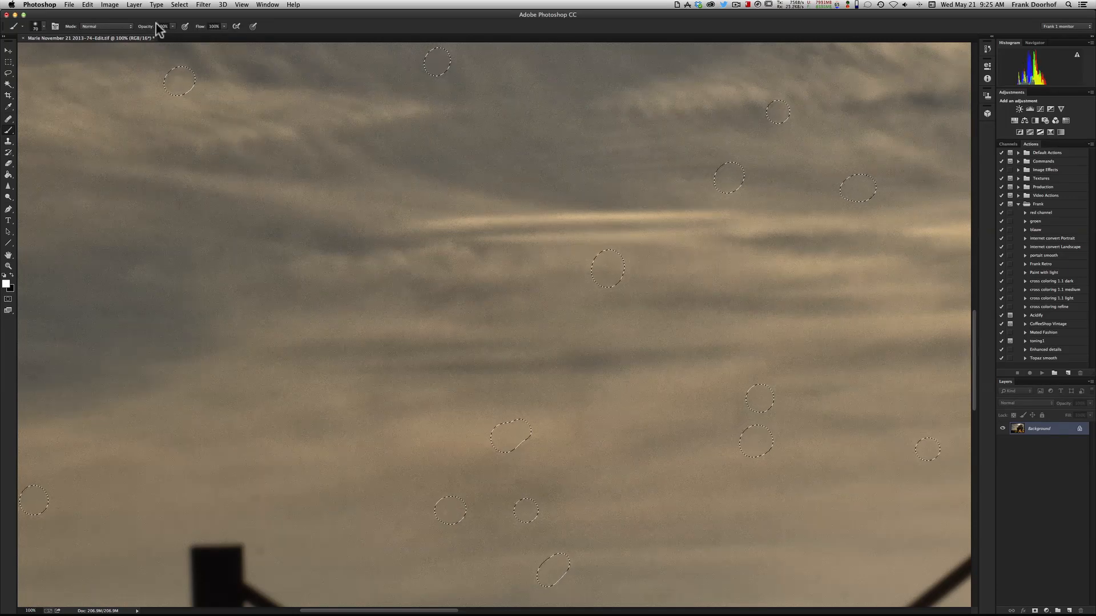
left_click(179, 4)
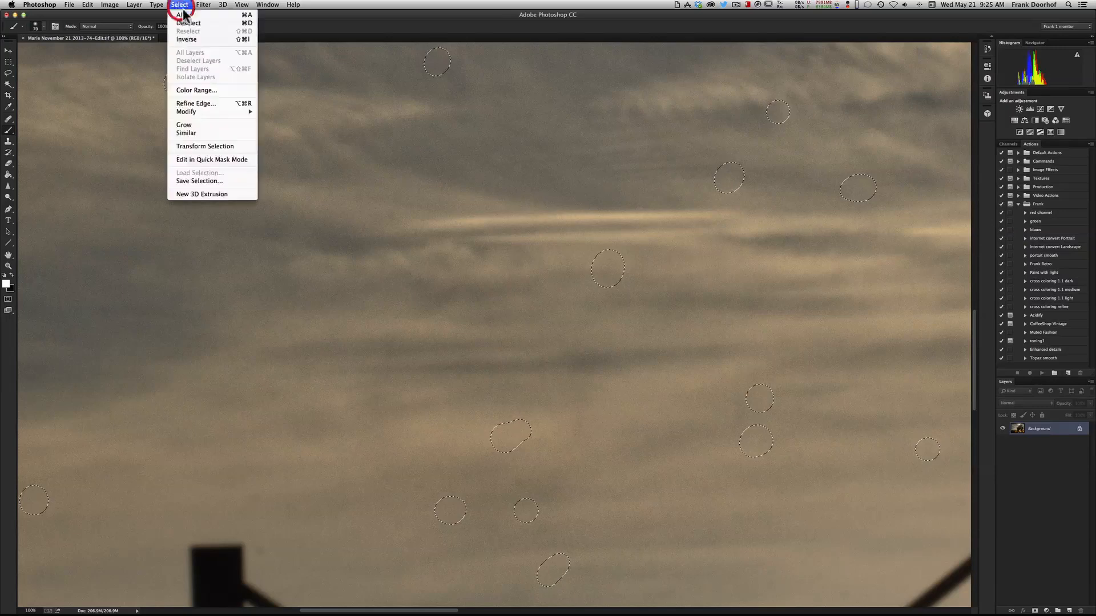
left_click(187, 23)
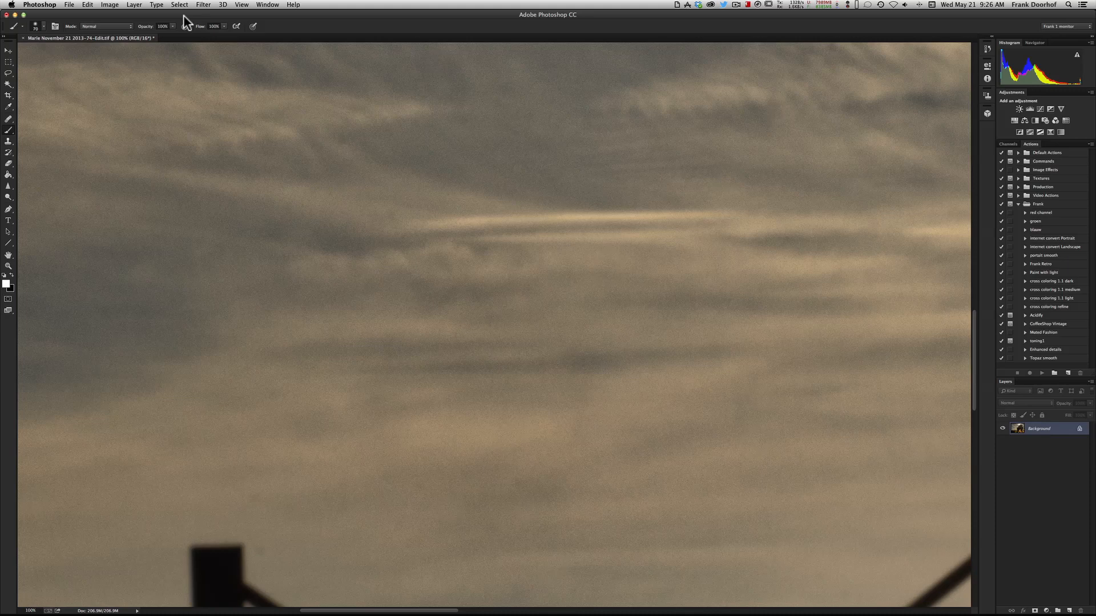
mouse_move(234, 15)
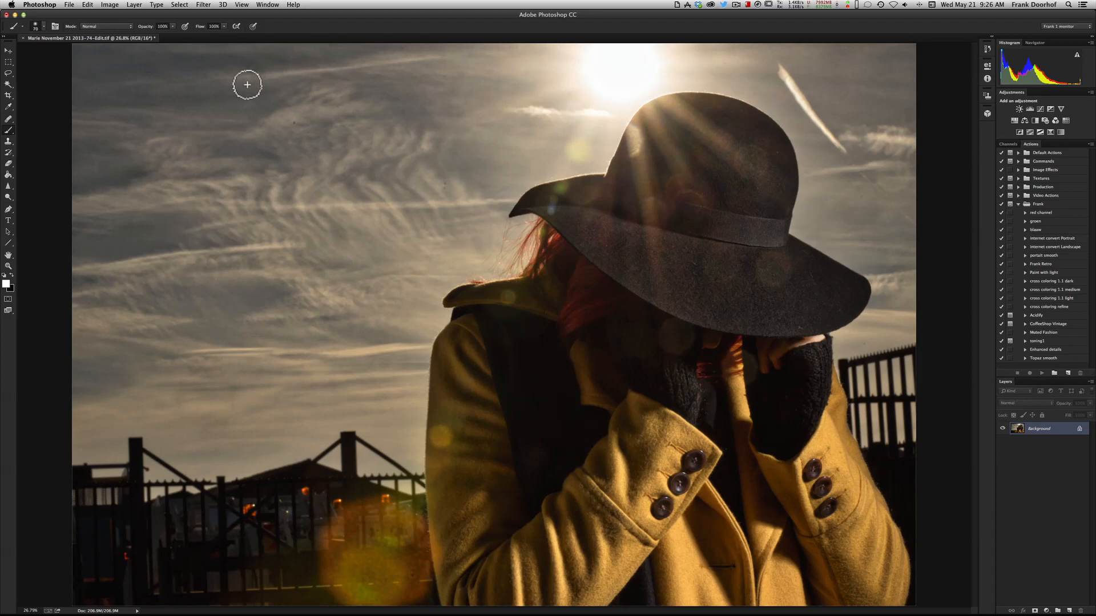
mouse_move(217, 89)
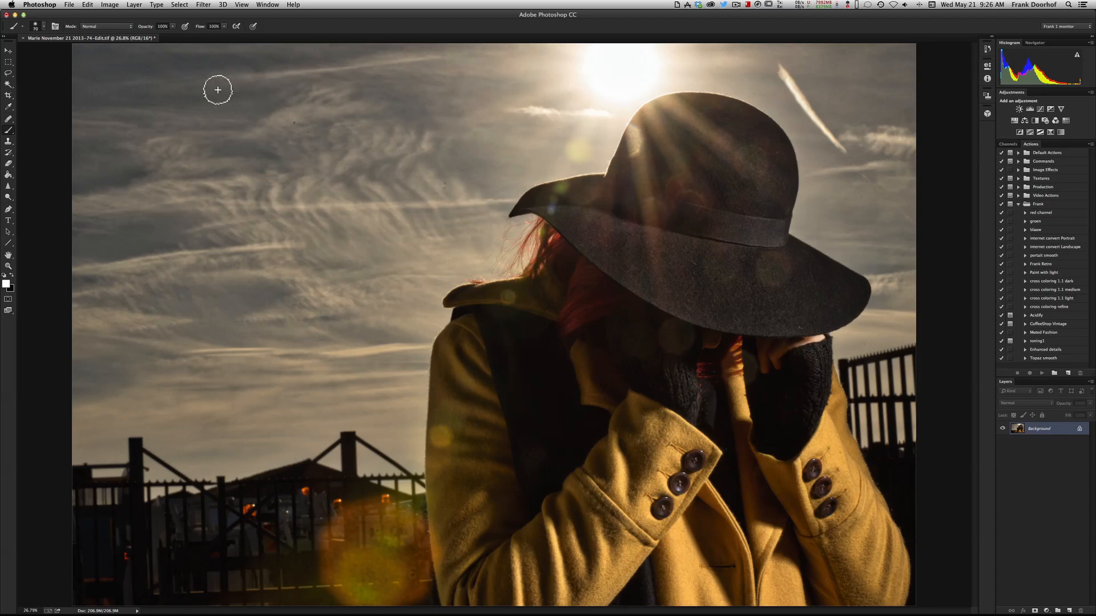